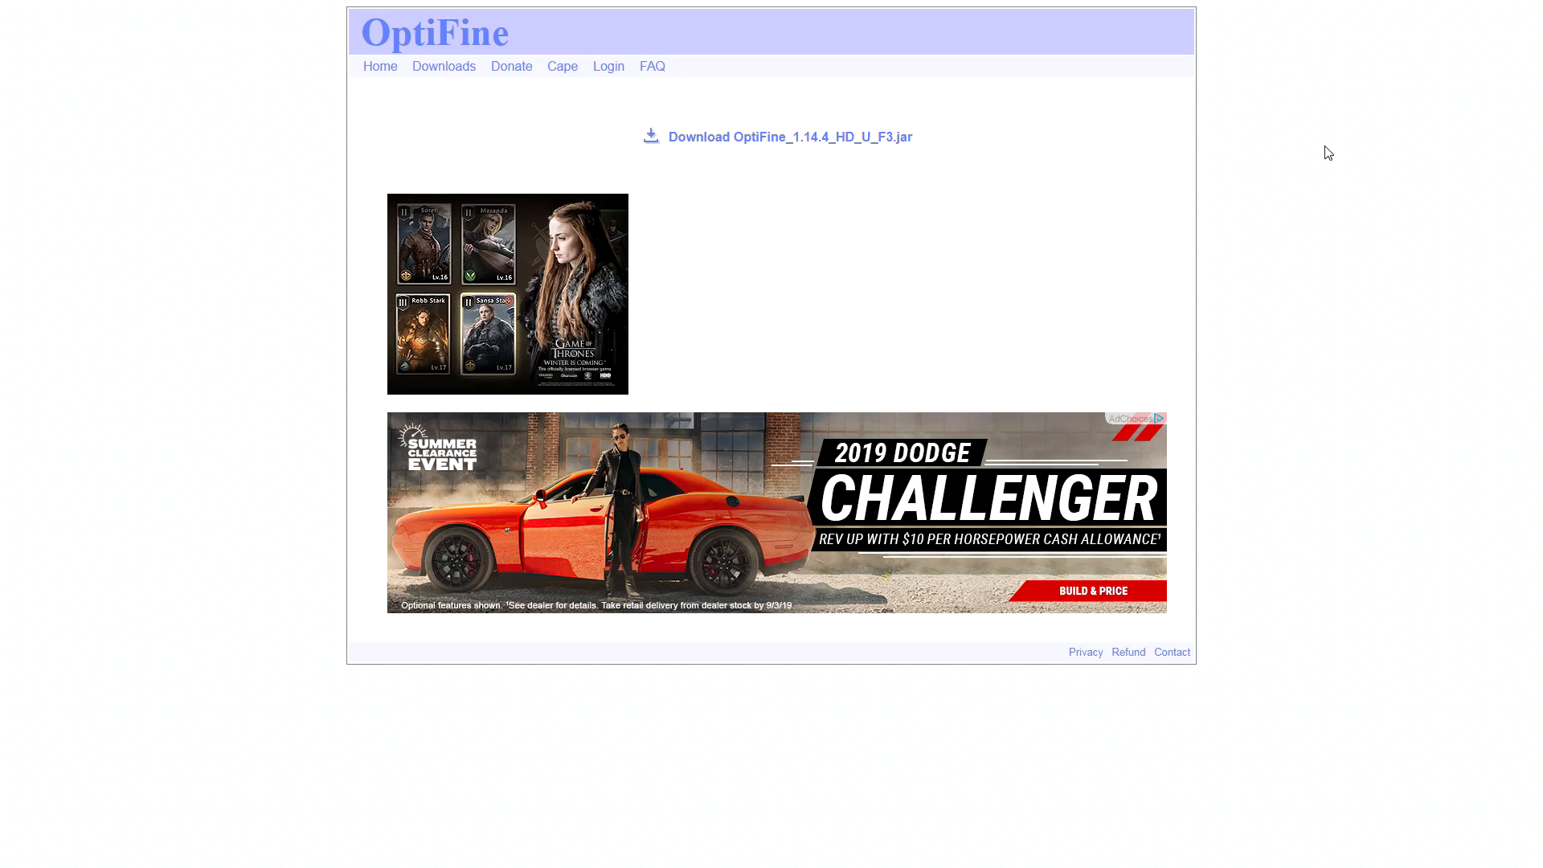
mouse_move(537, 127)
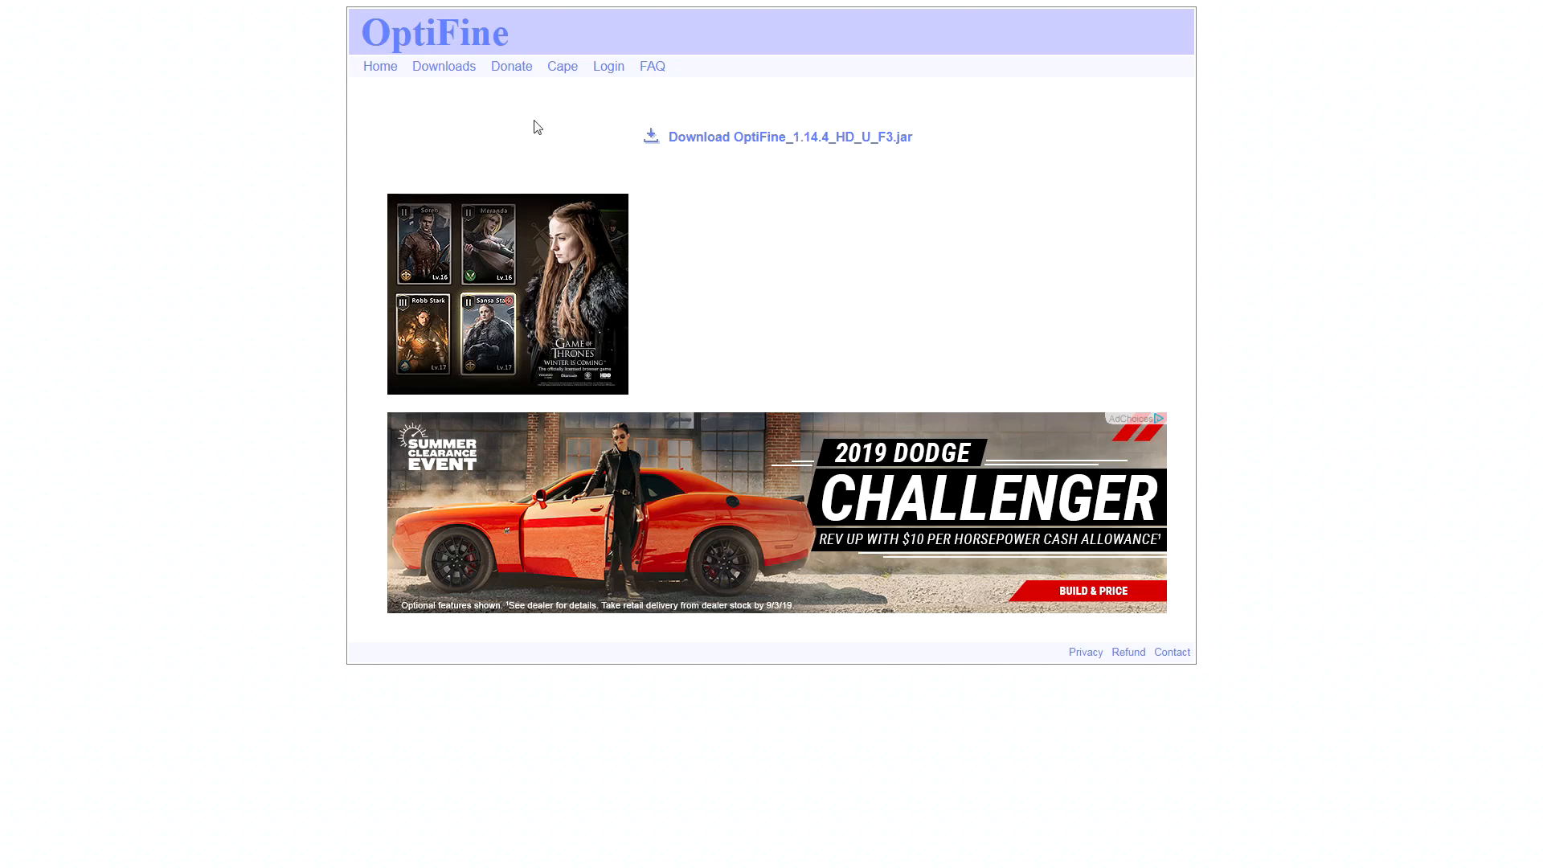
mouse_move(842, 205)
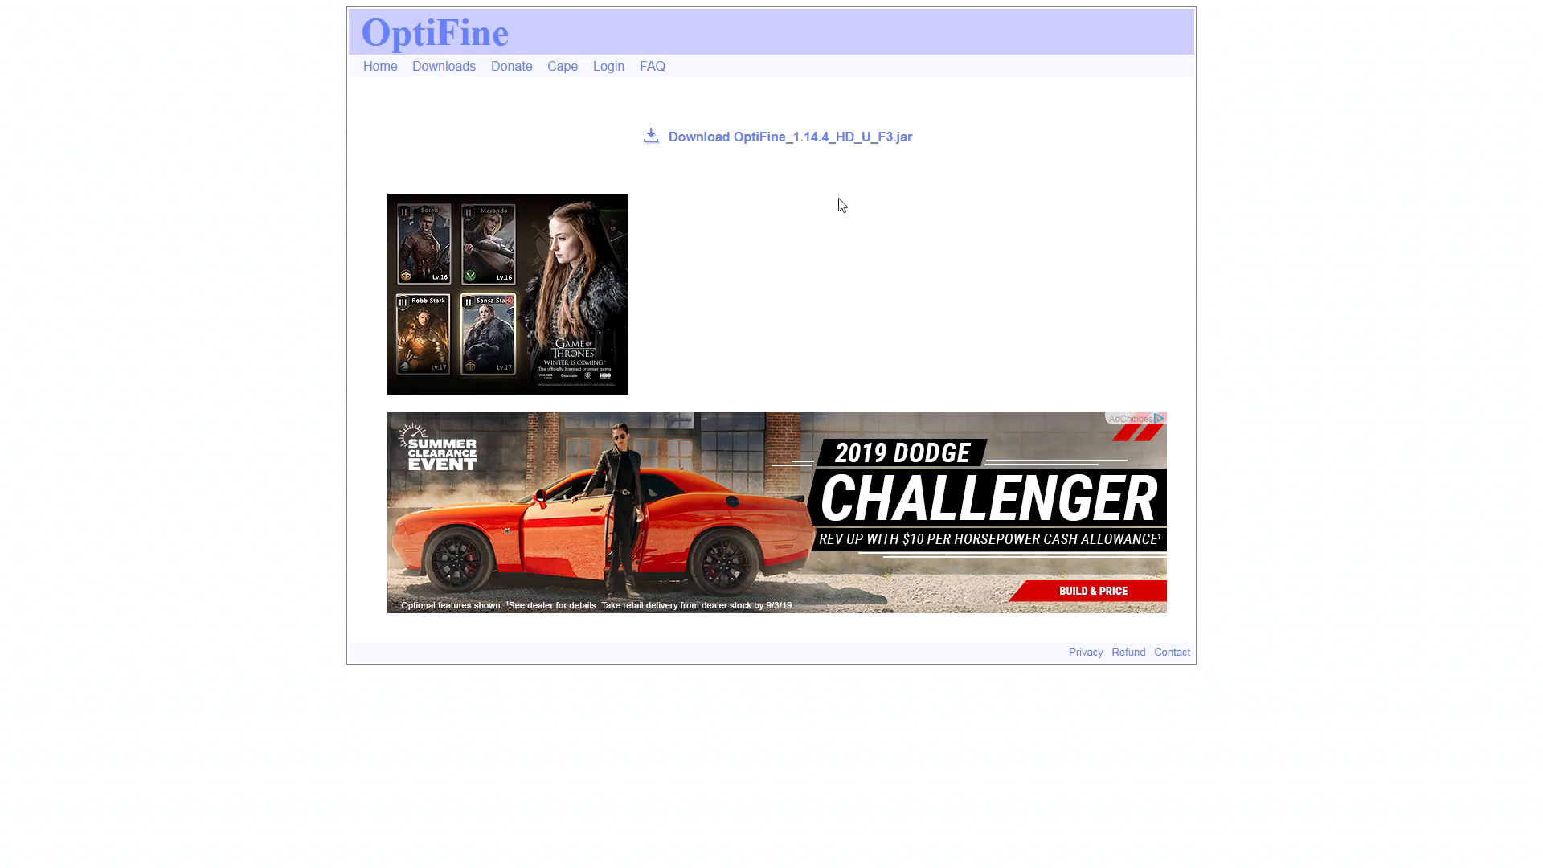
mouse_move(855, 145)
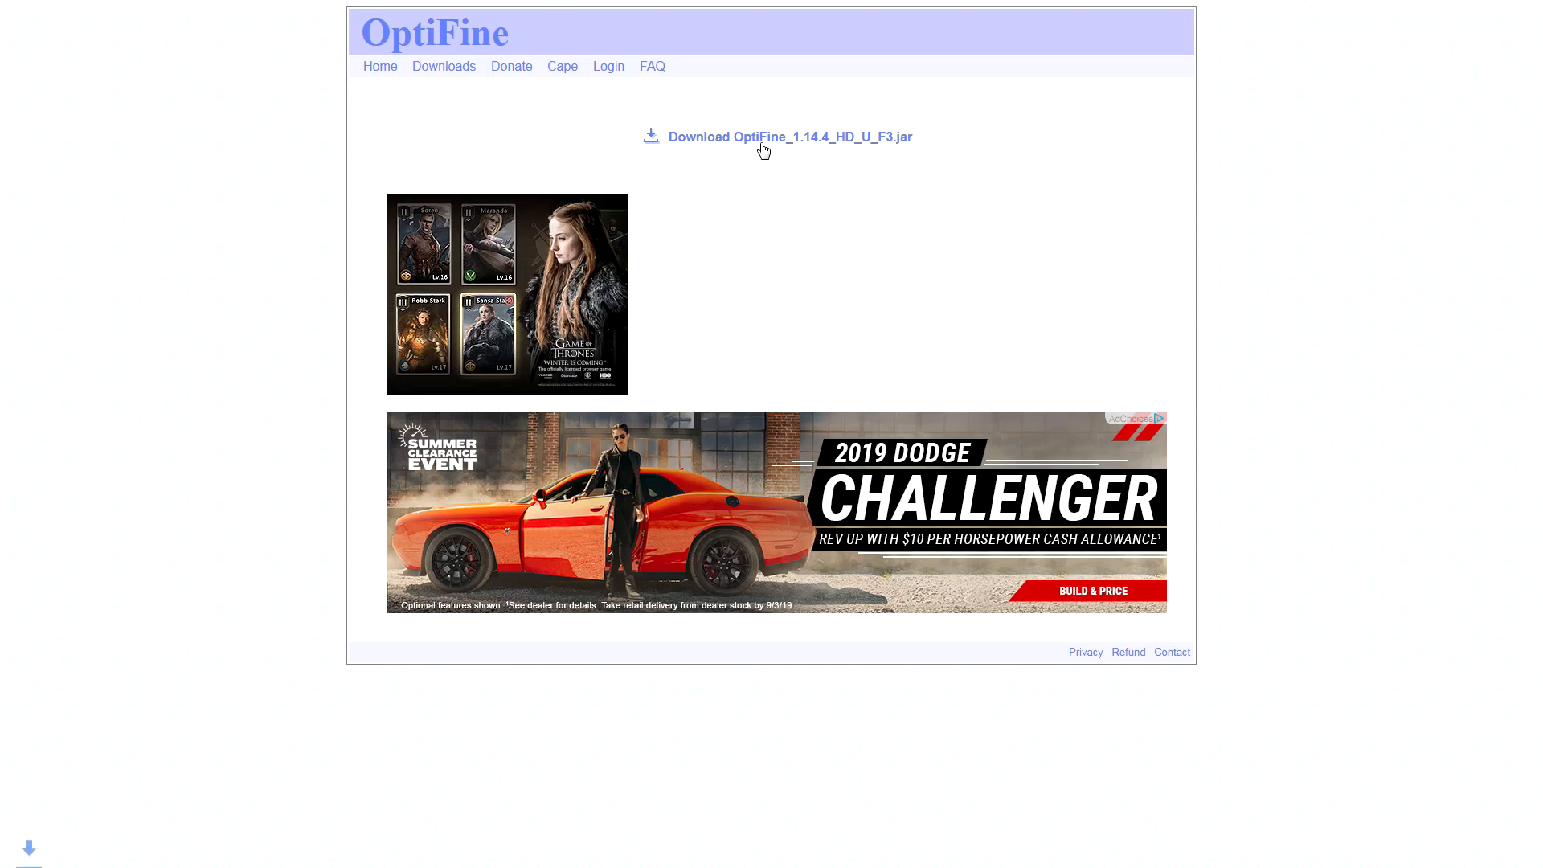
mouse_move(1495, 394)
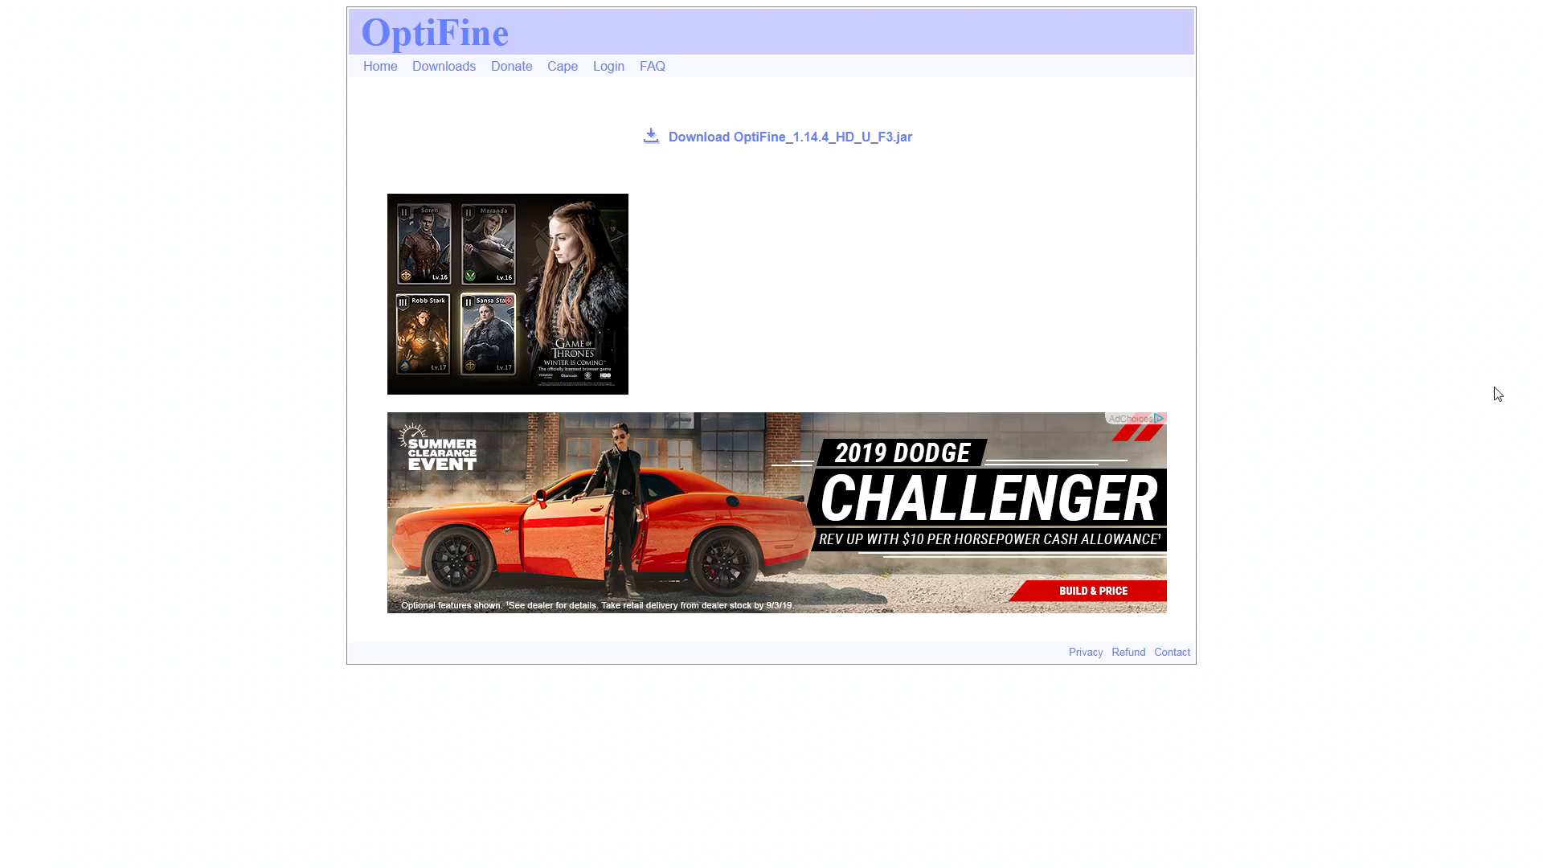
mouse_move(351, 804)
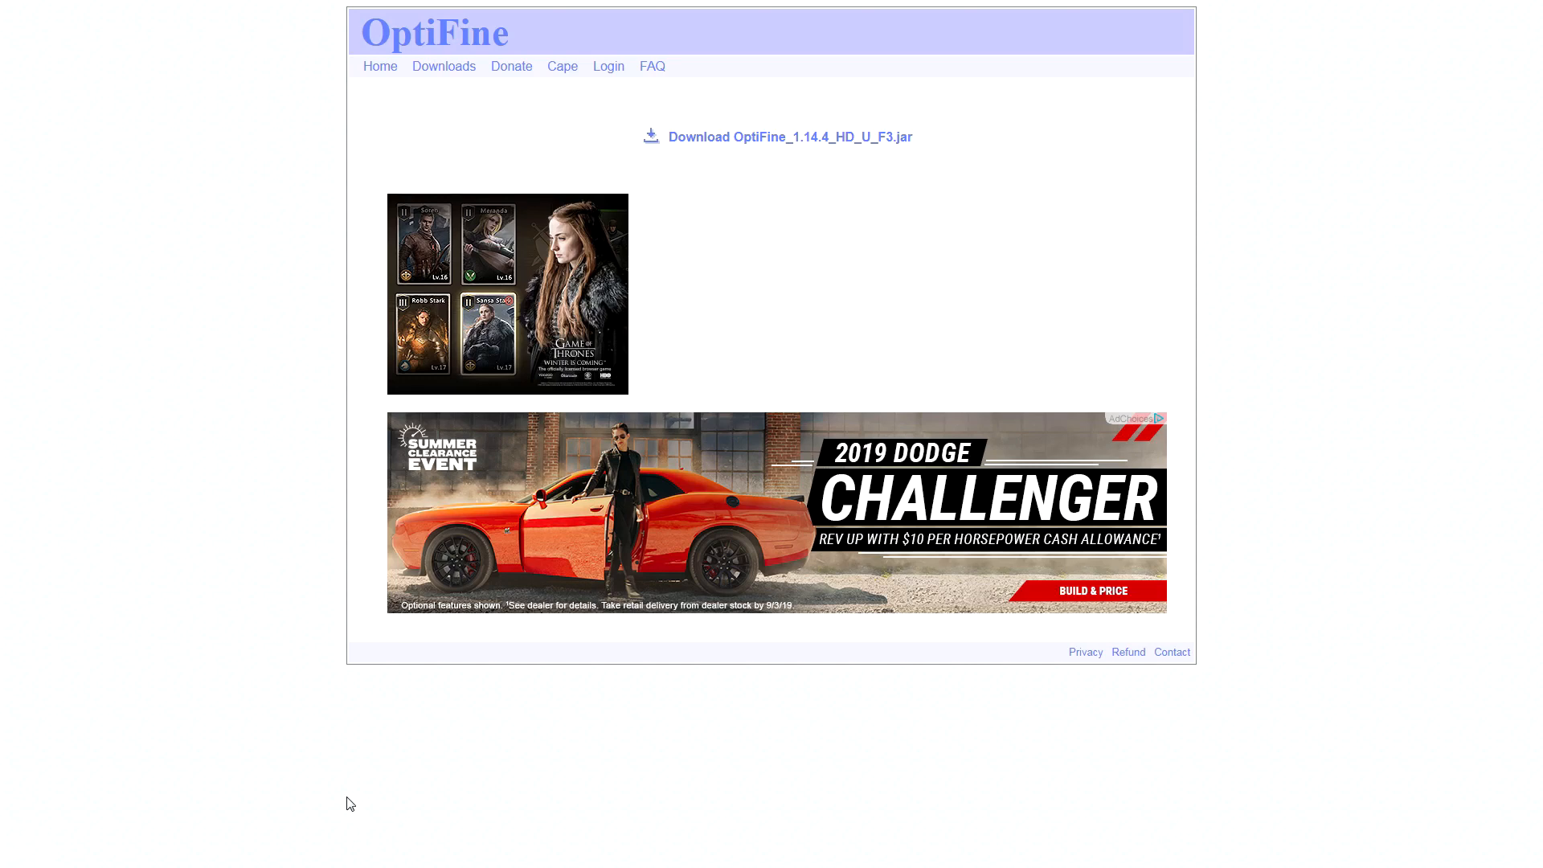
mouse_move(167, 744)
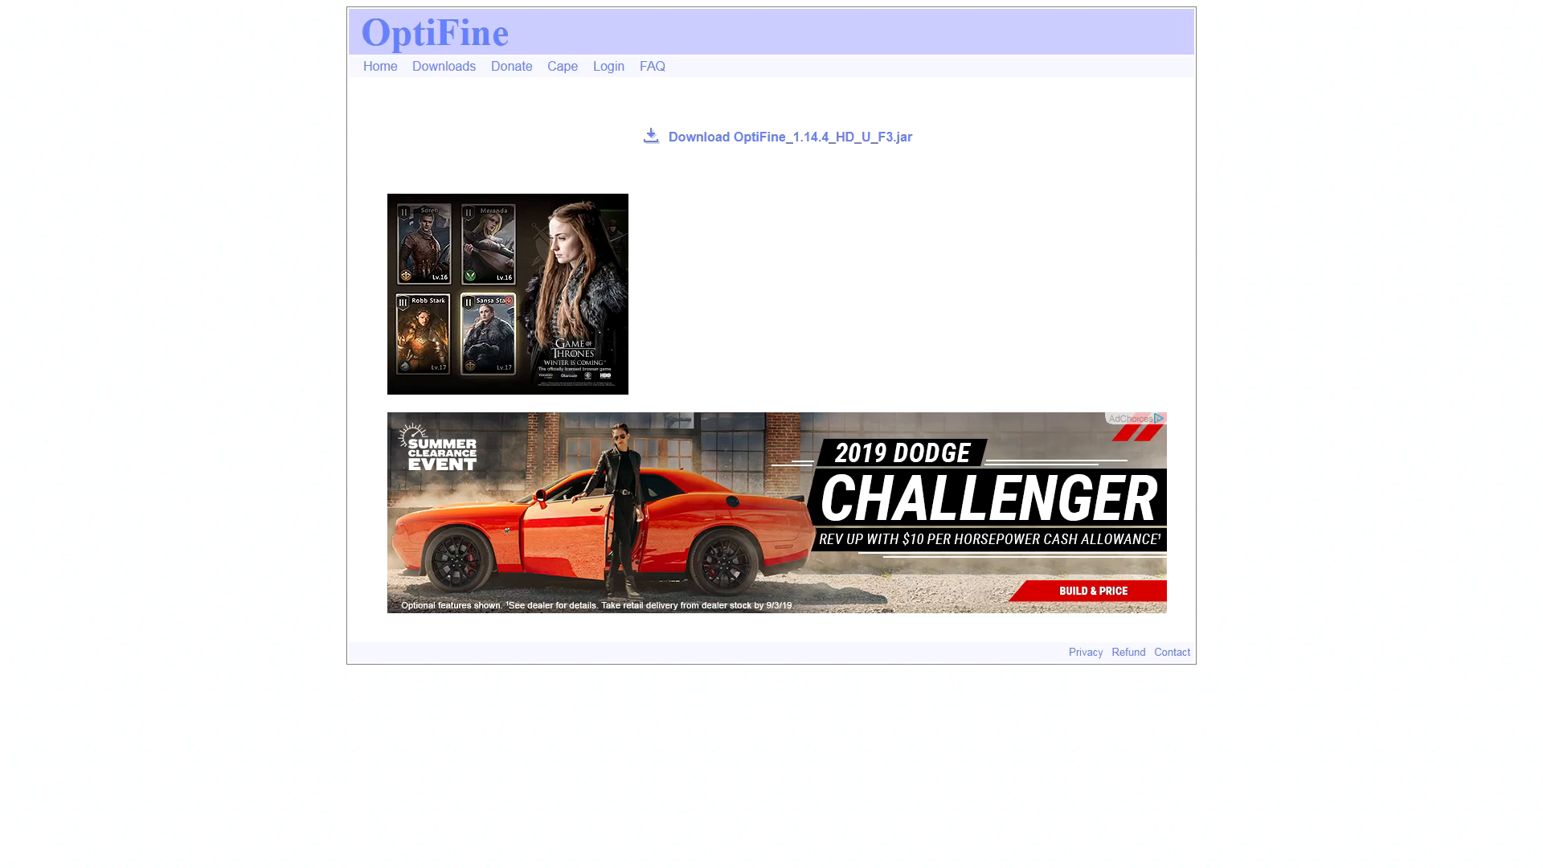
mouse_move(257, 773)
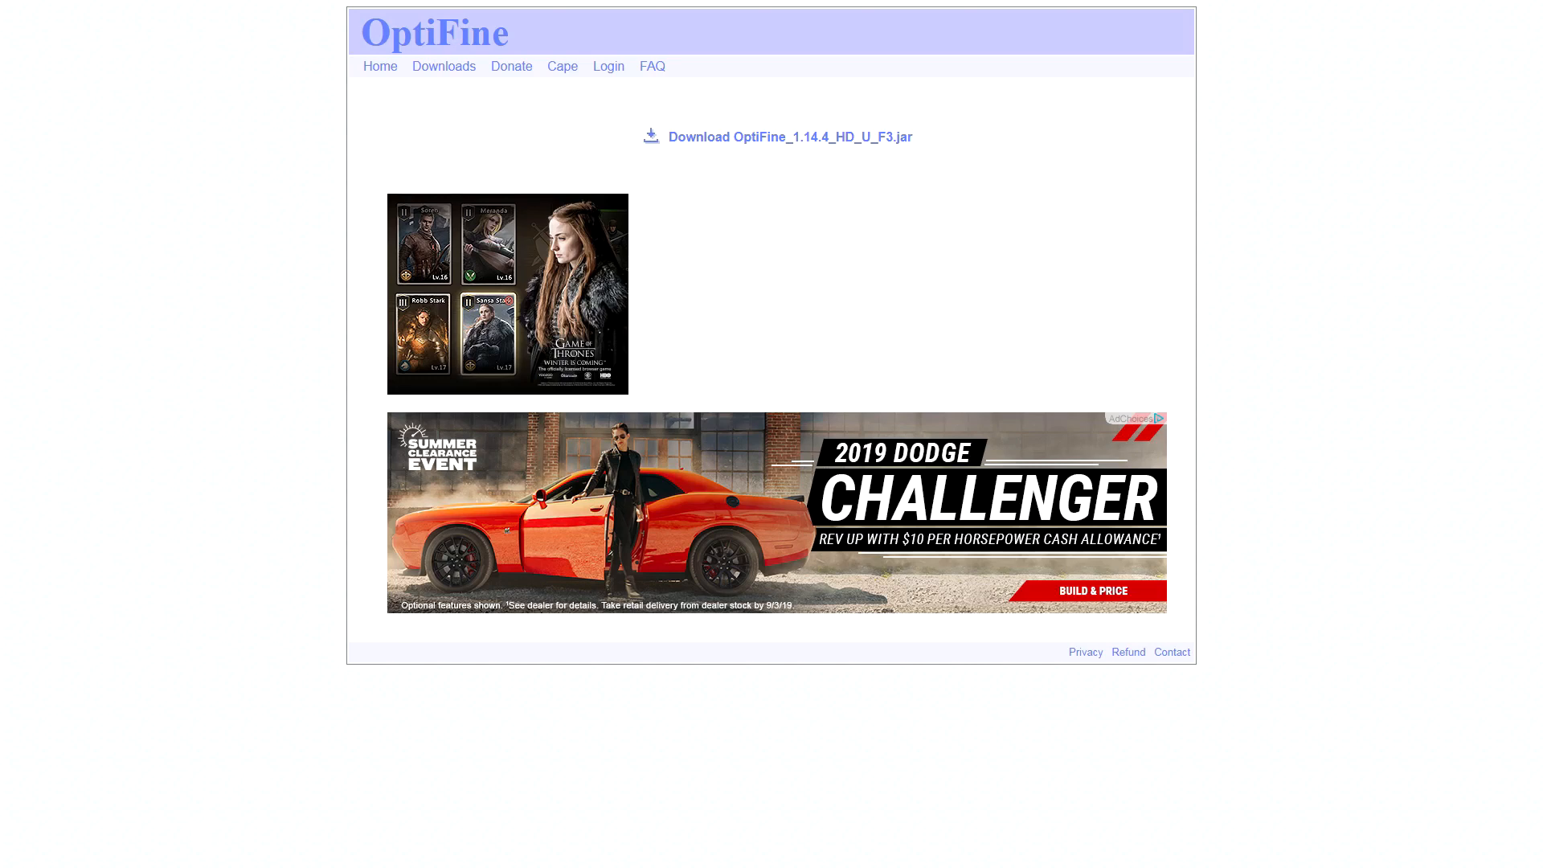
mouse_move(192, 753)
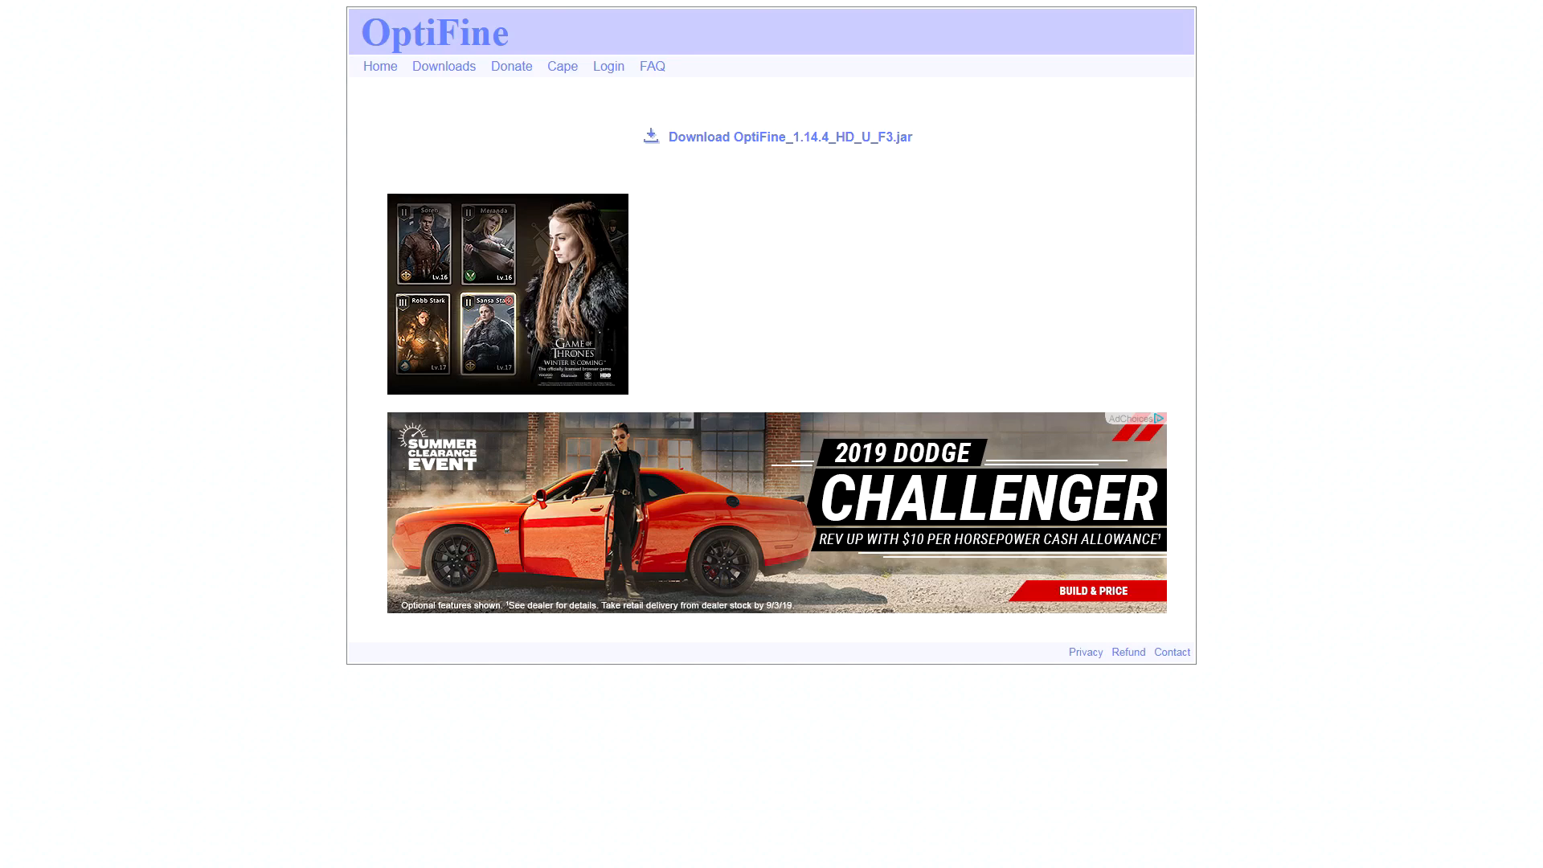
Run the downloaded OptiFine HD Ultra F3 installer for Minecraft 1.14.4
left_click(789, 136)
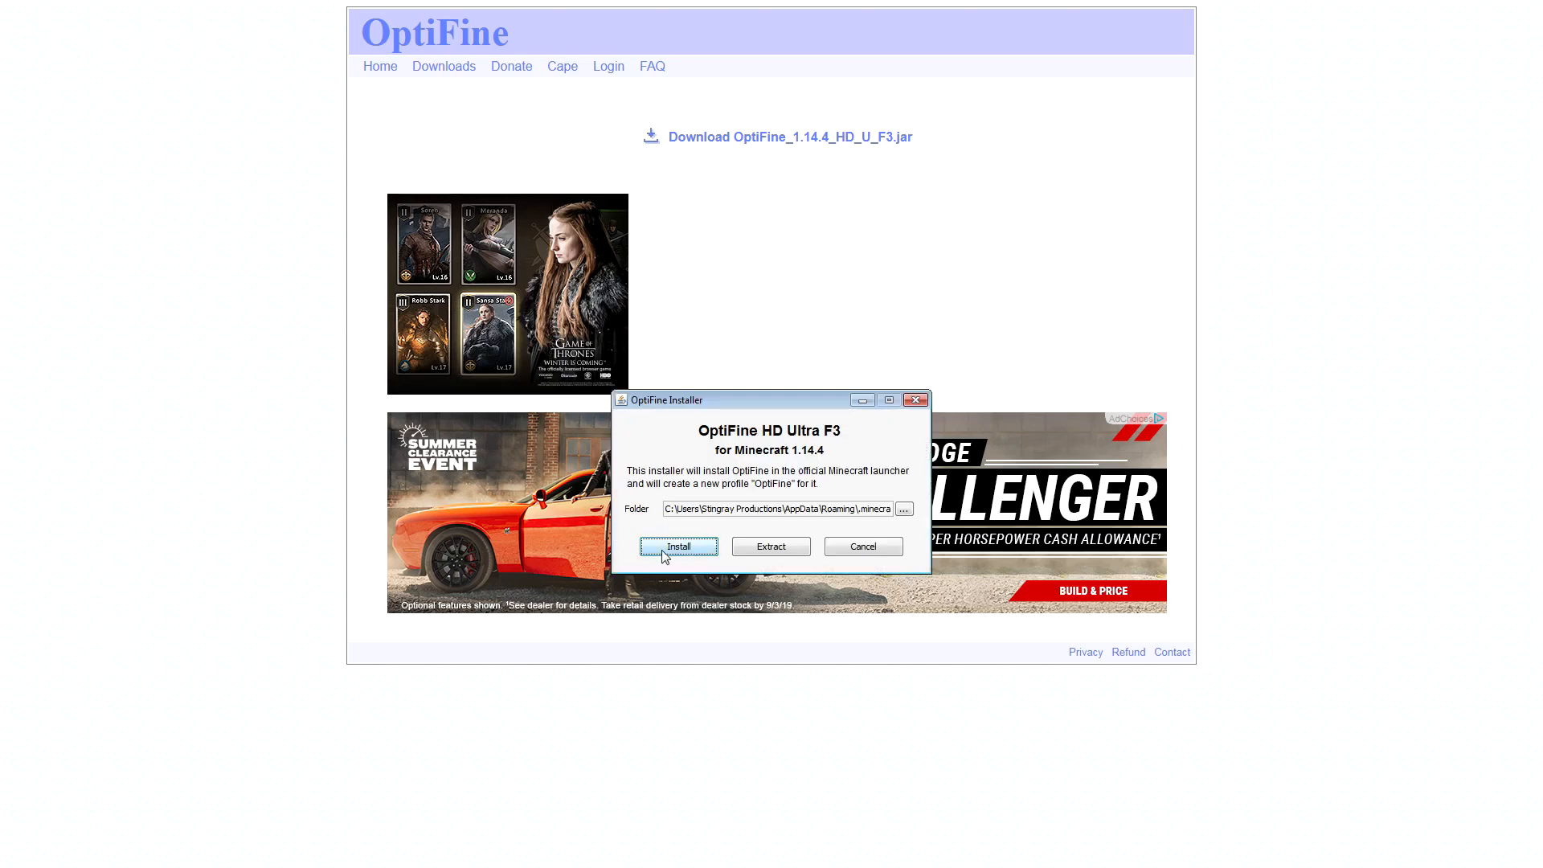
mouse_move(682, 532)
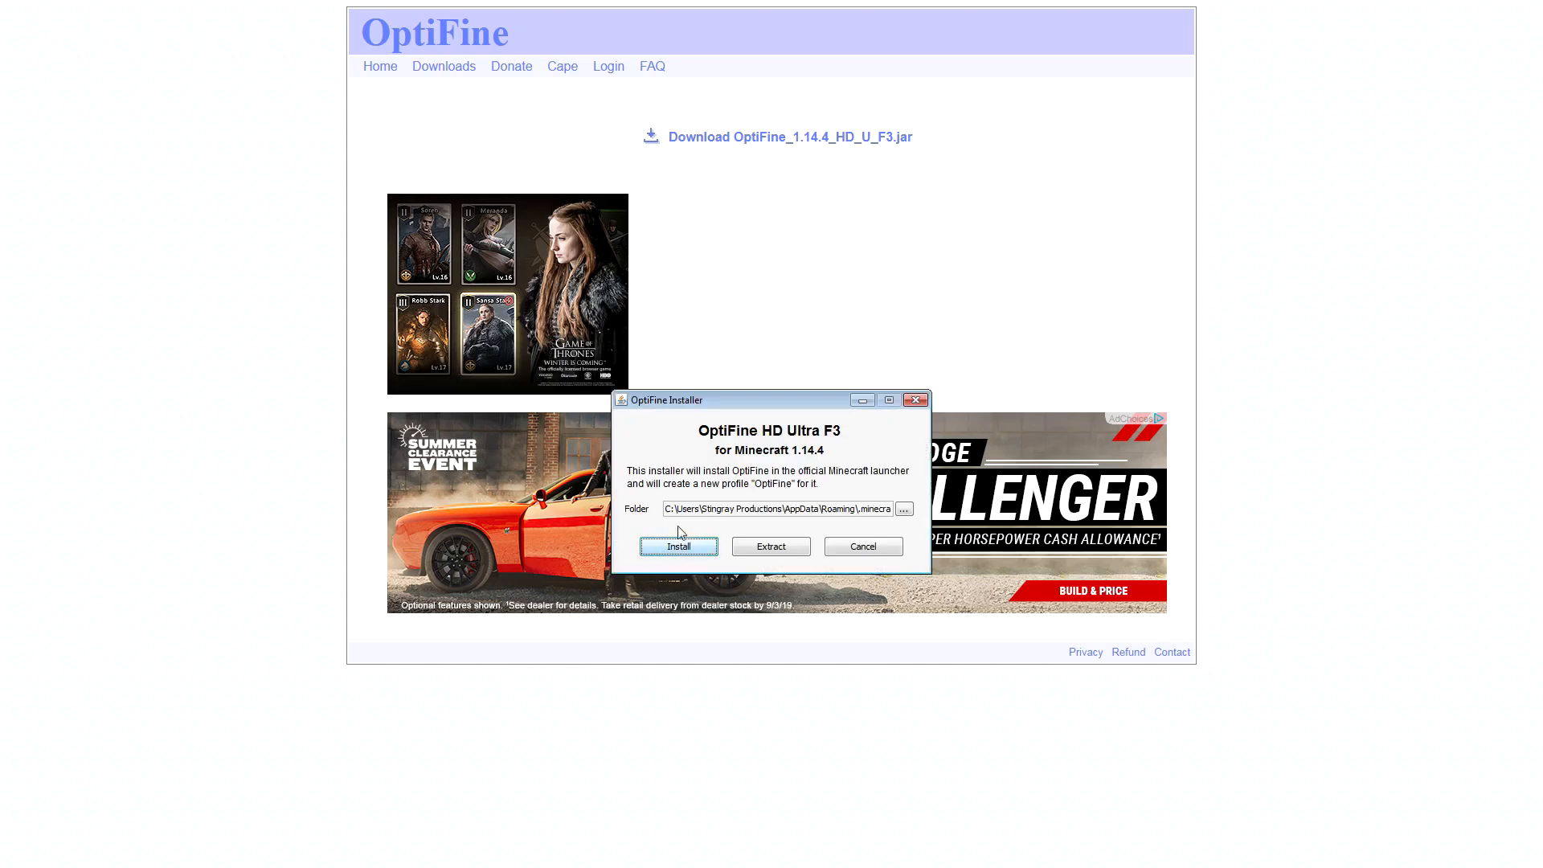
mouse_move(848, 516)
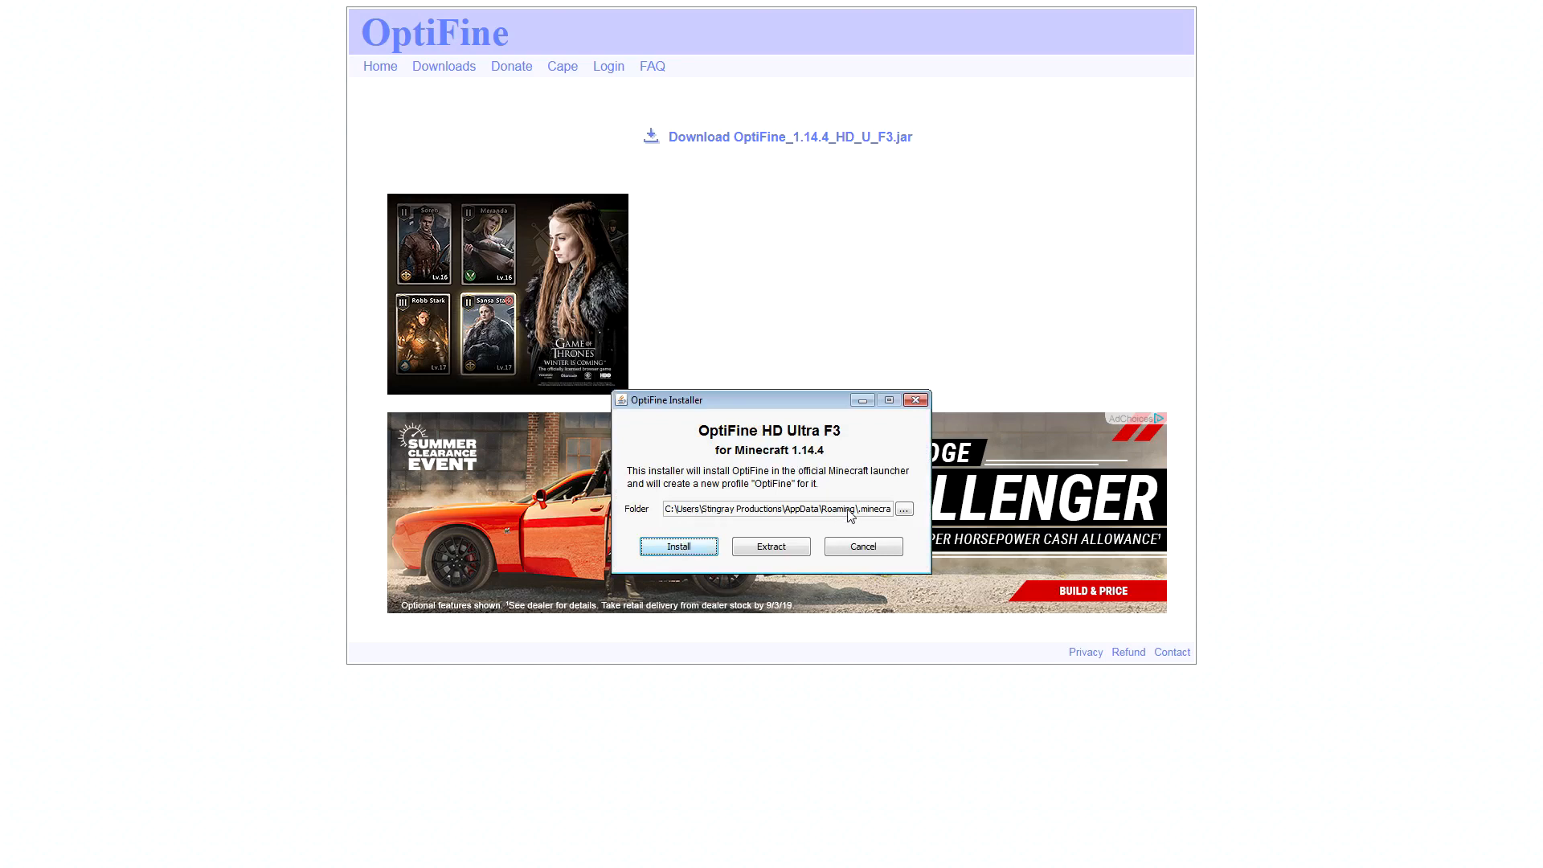
mouse_move(678, 546)
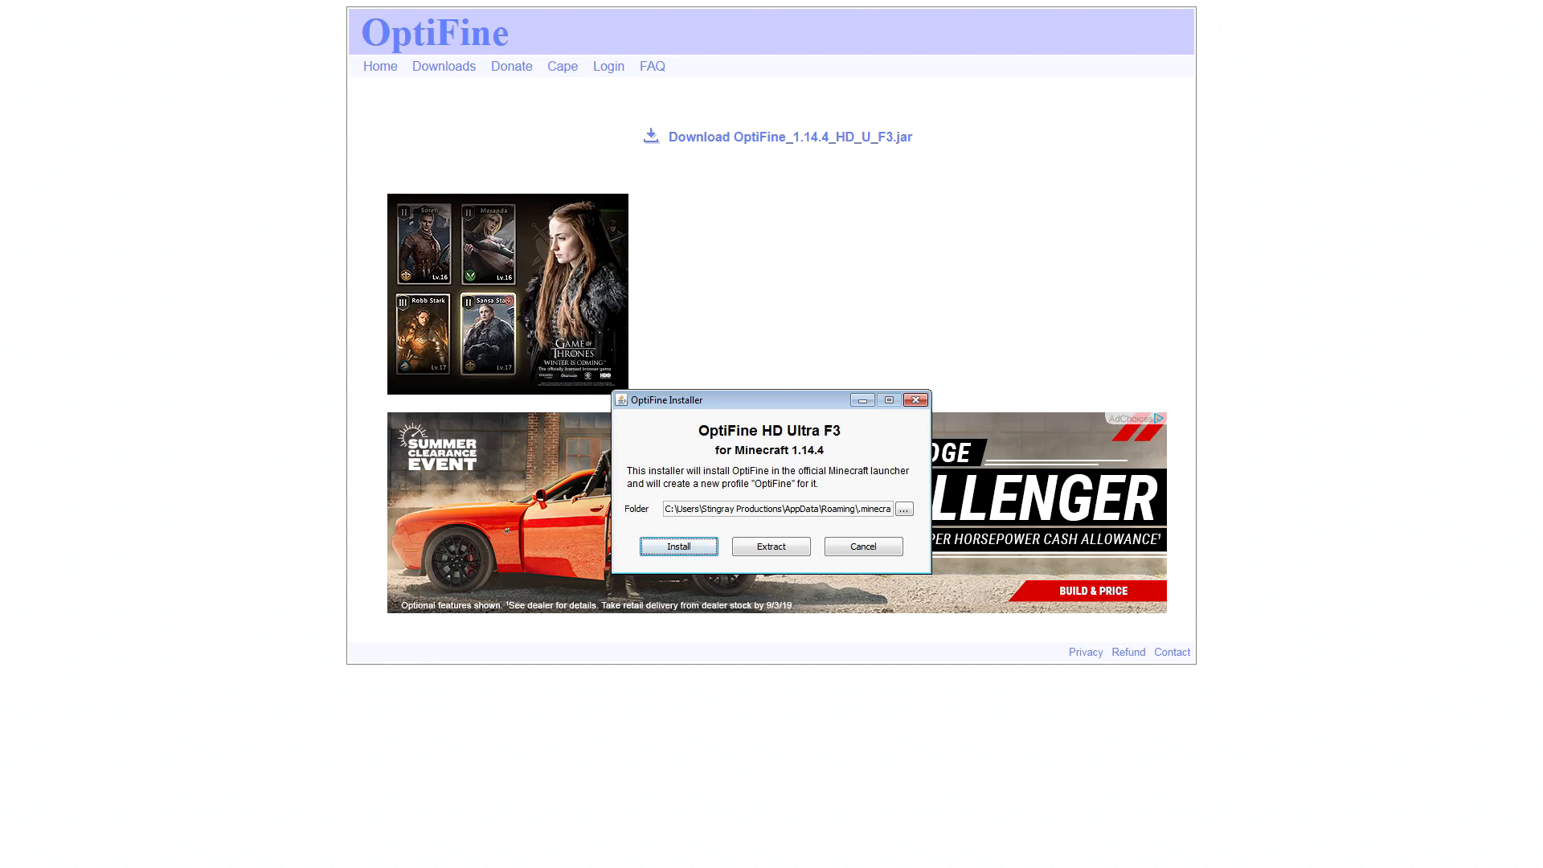
Install OptiFine, then choose the OptiFine 1.14.4 profile in the launcher
left_click(678, 547)
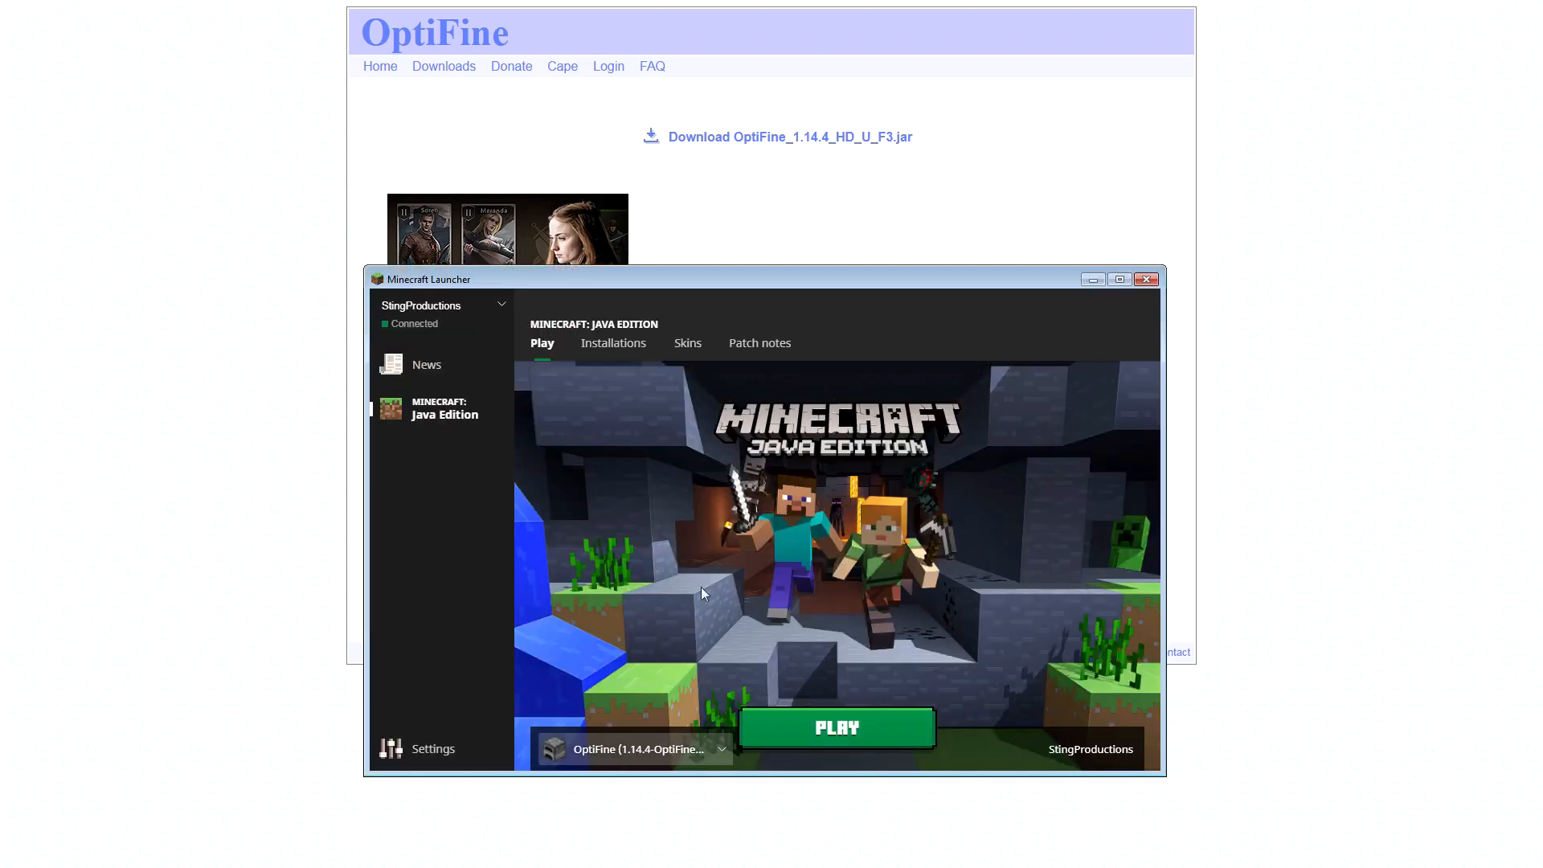
mouse_move(719, 753)
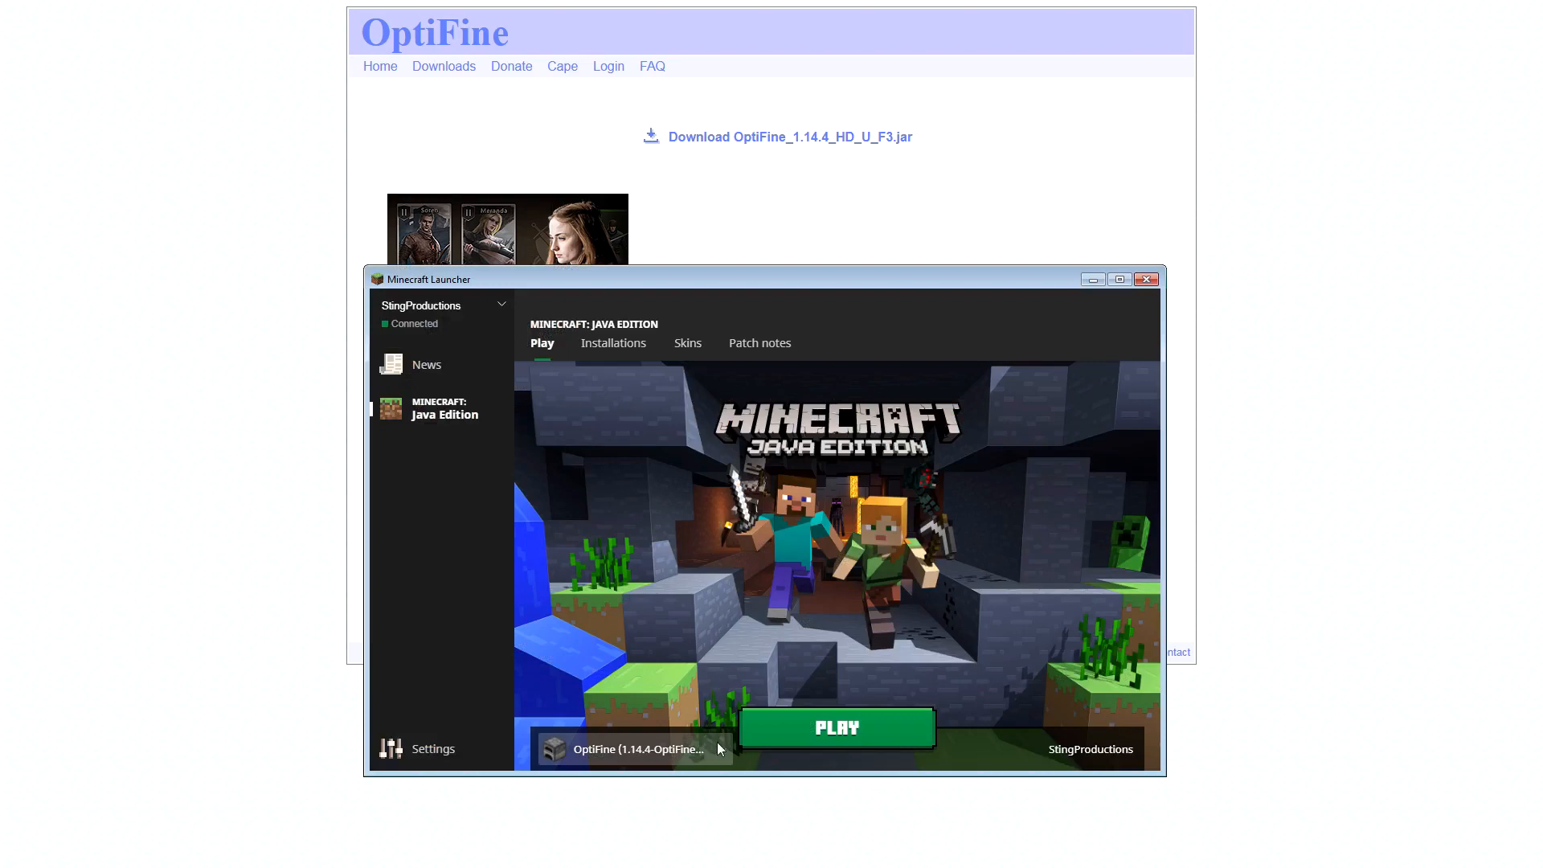
left_click(632, 749)
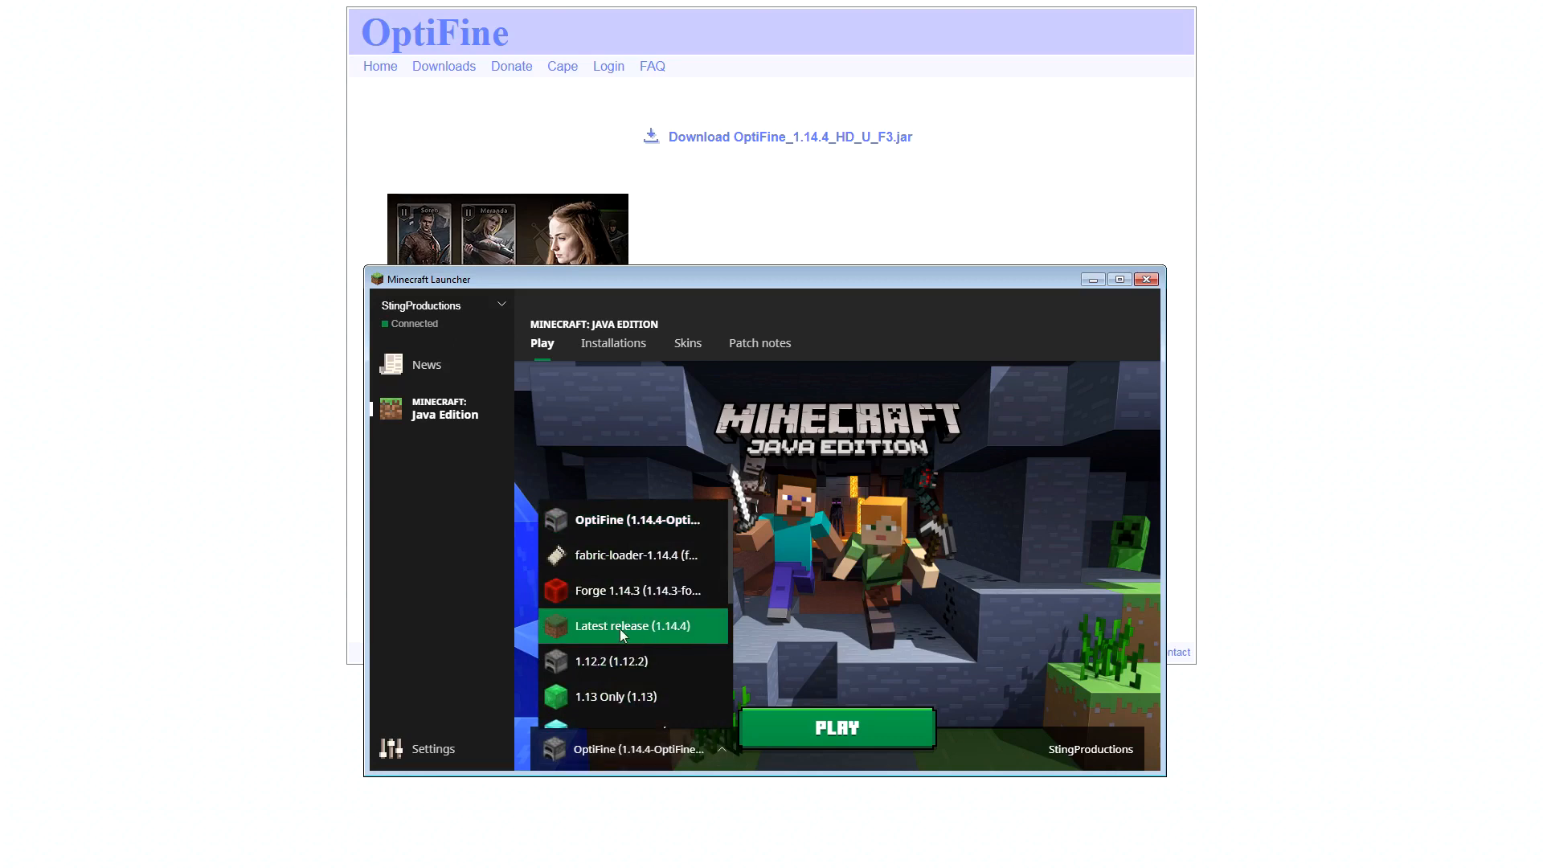
mouse_move(852, 834)
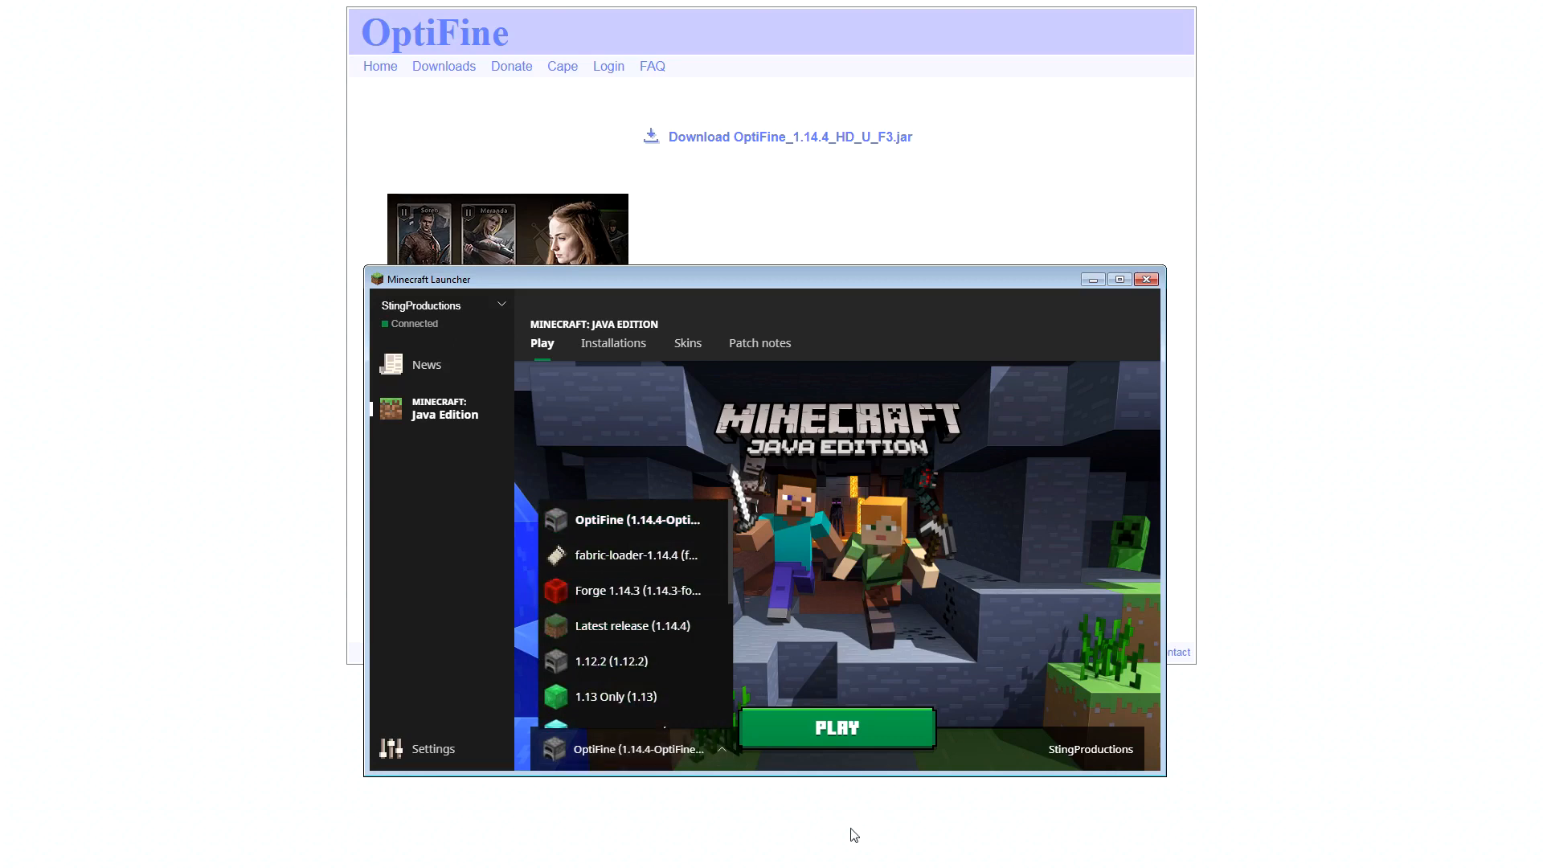
mouse_move(836, 601)
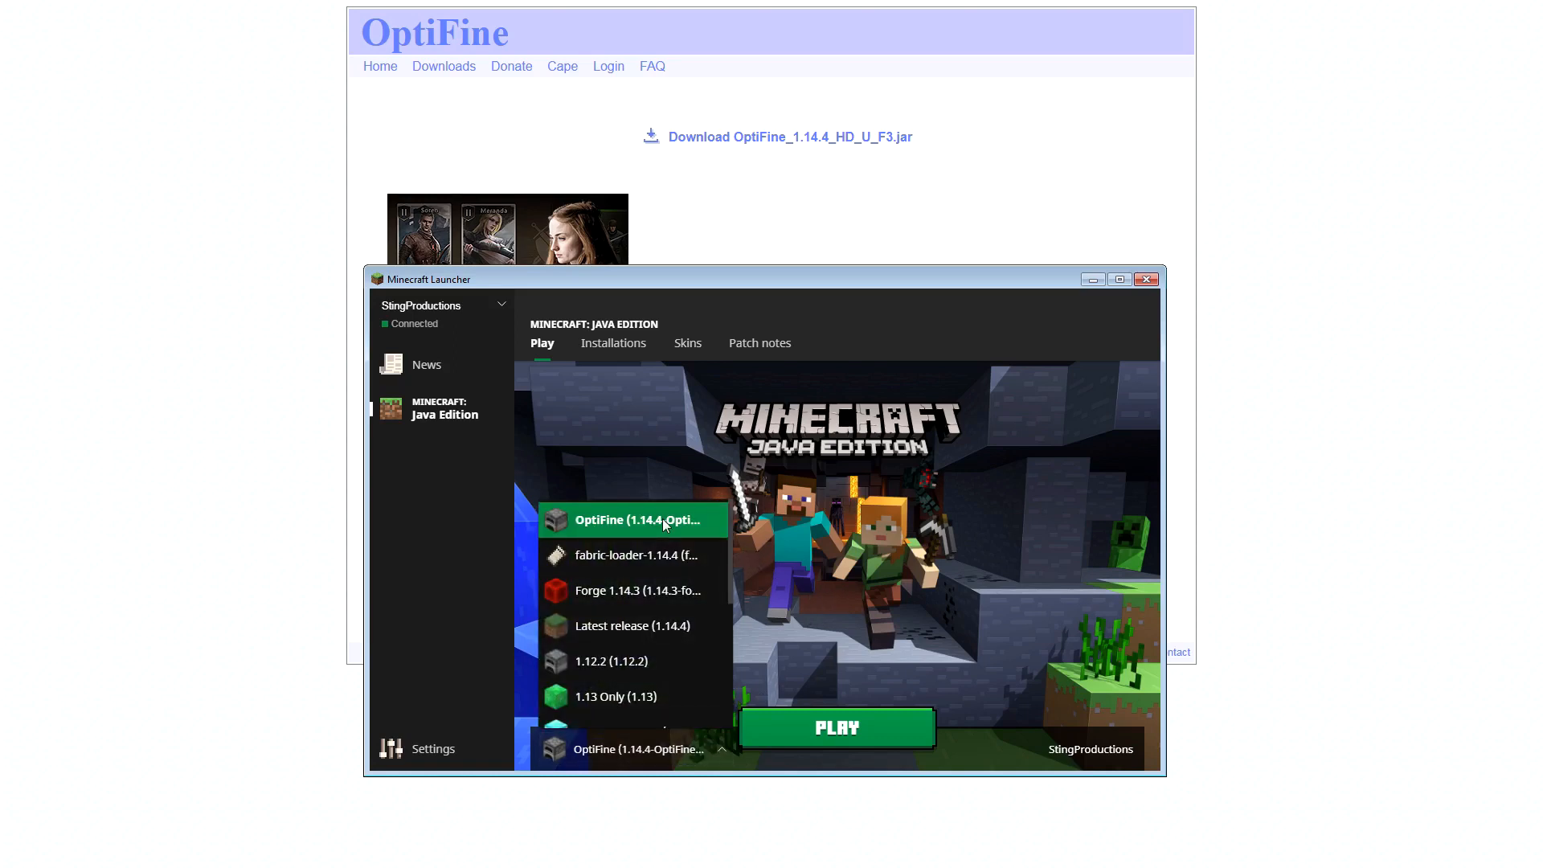
left_click(637, 520)
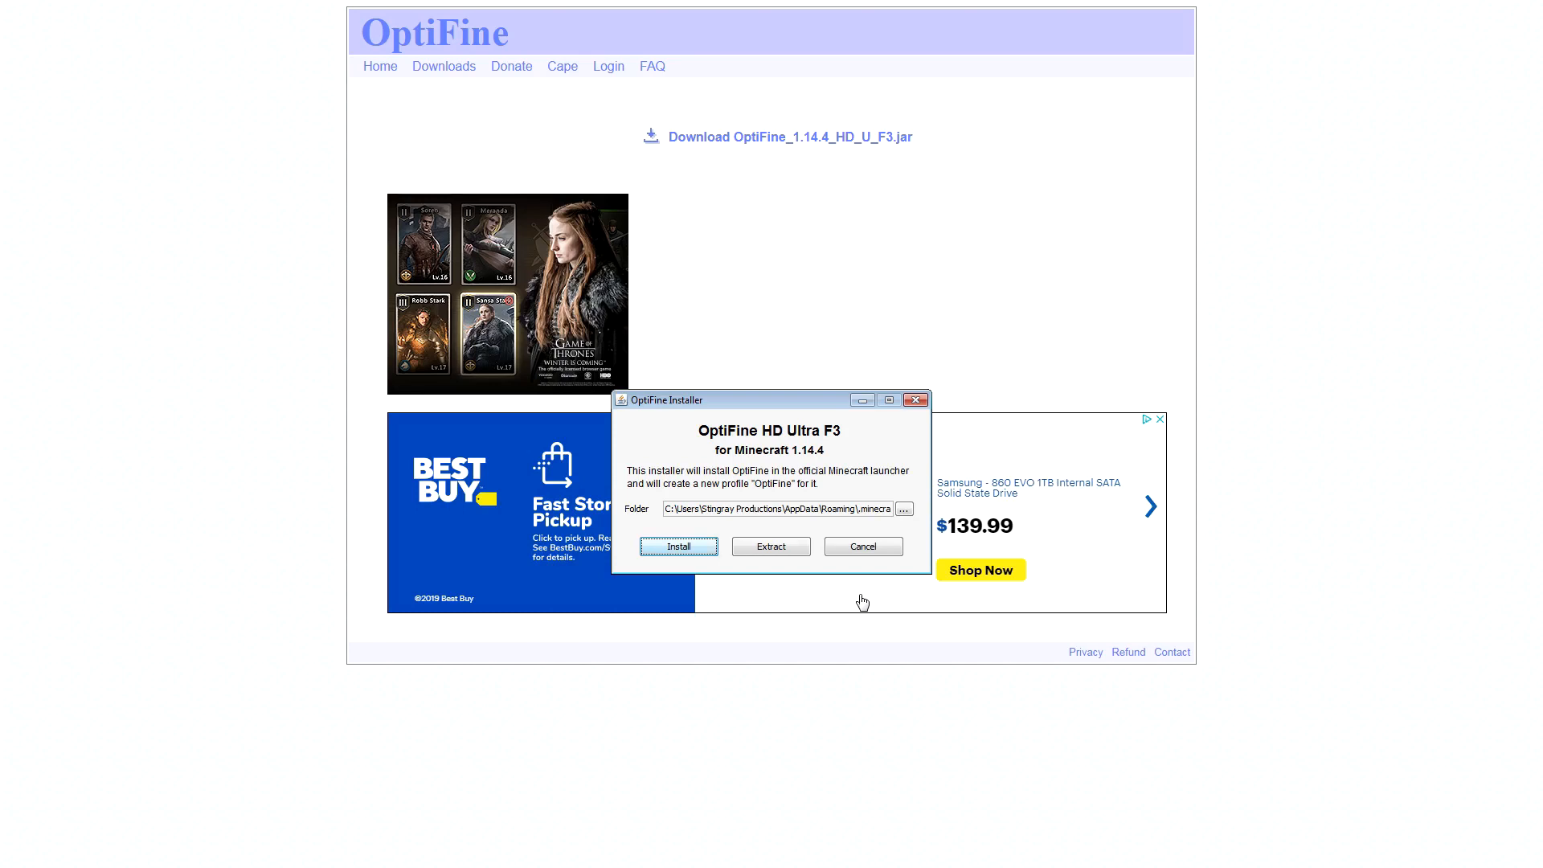
mouse_move(762, 491)
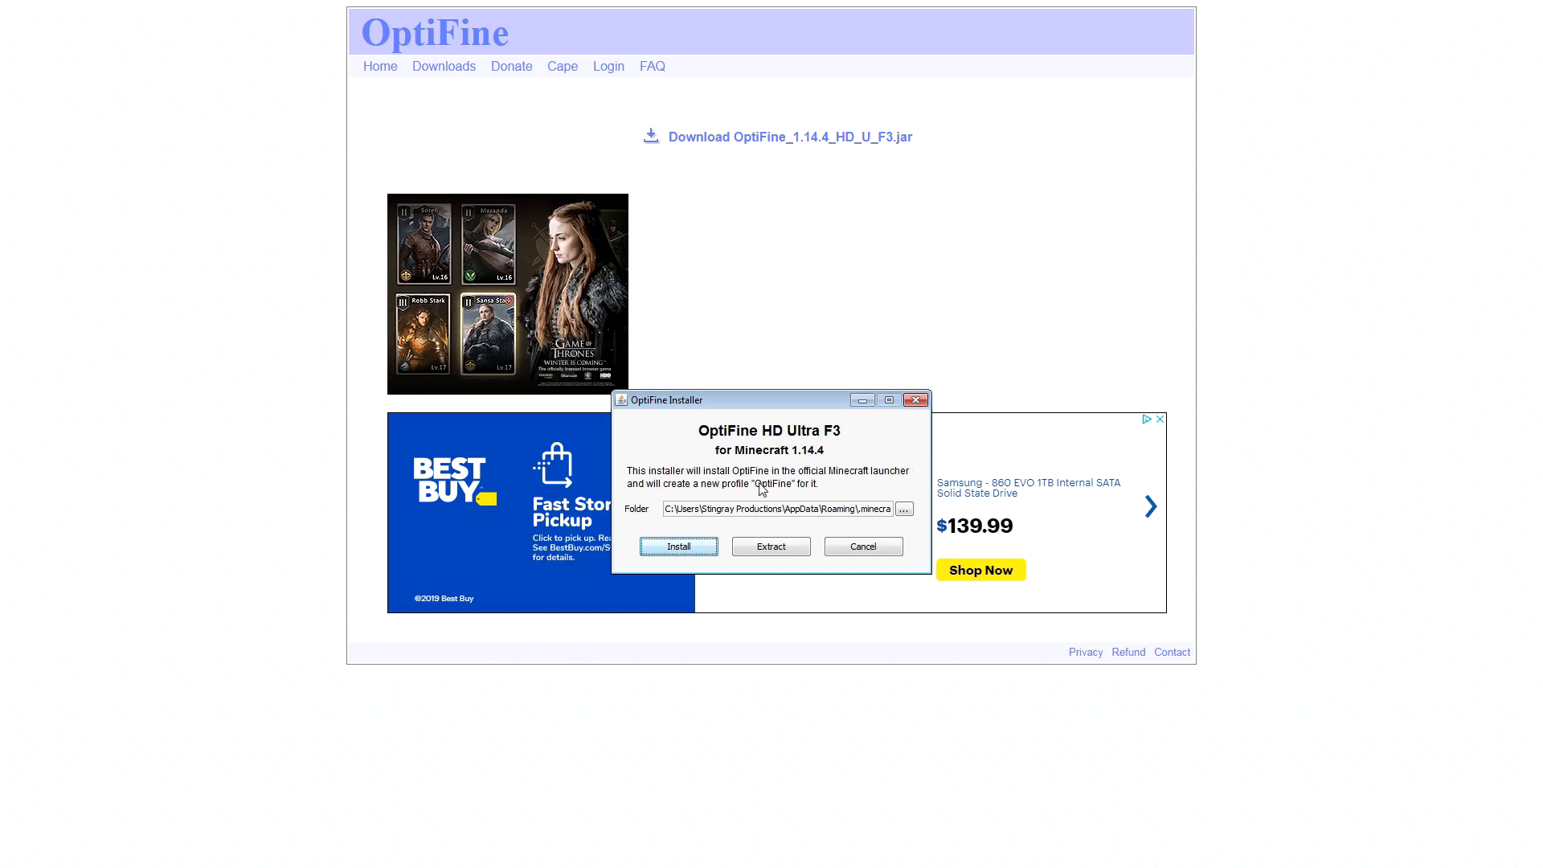
Get past the title screen and open the Singleplayer world list
left_click(679, 546)
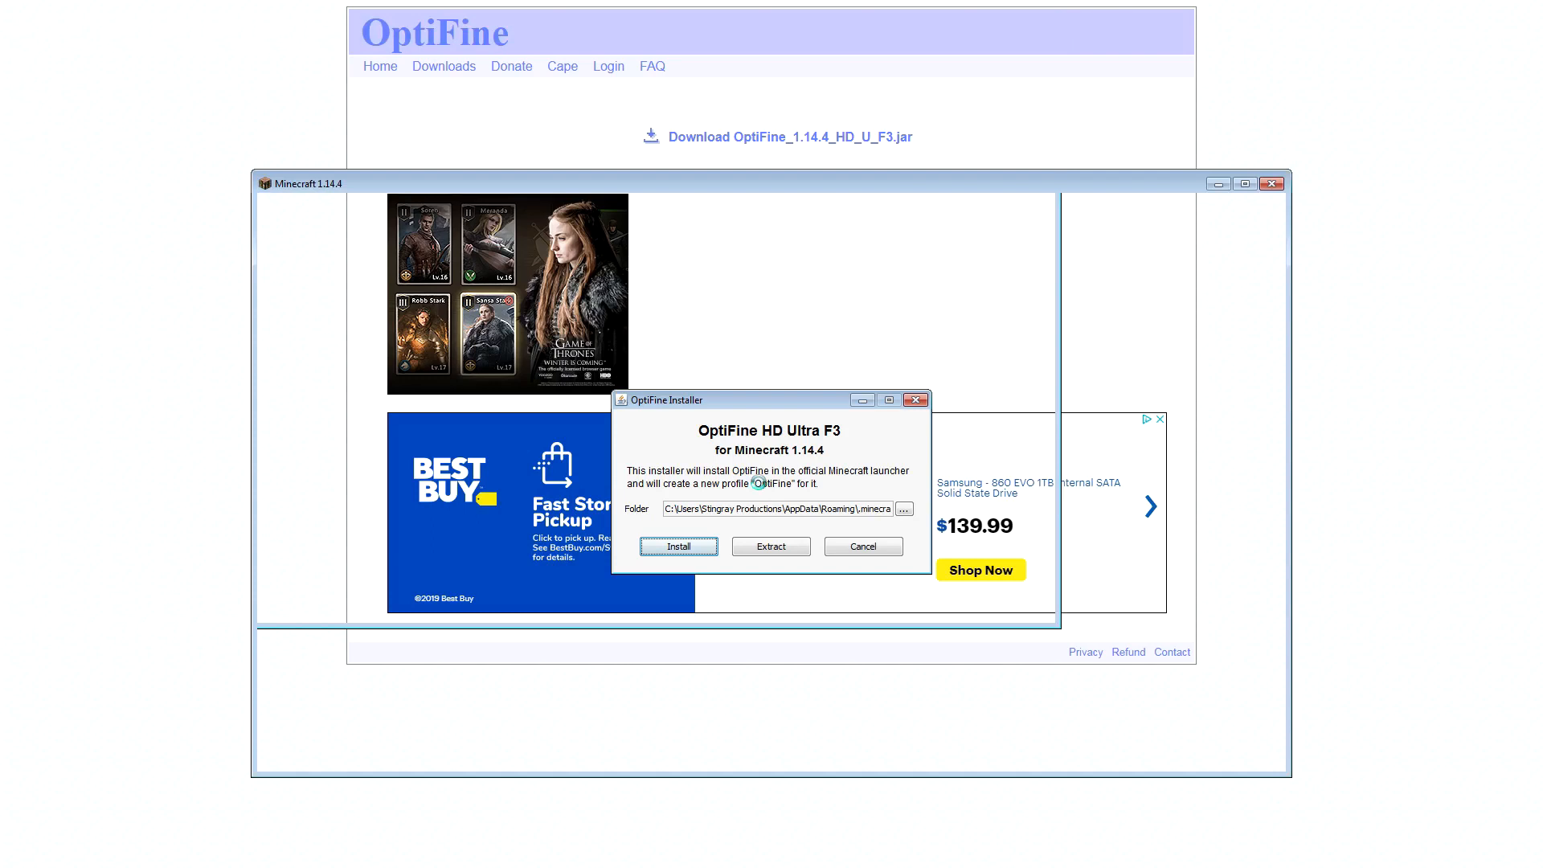
left_click(677, 547)
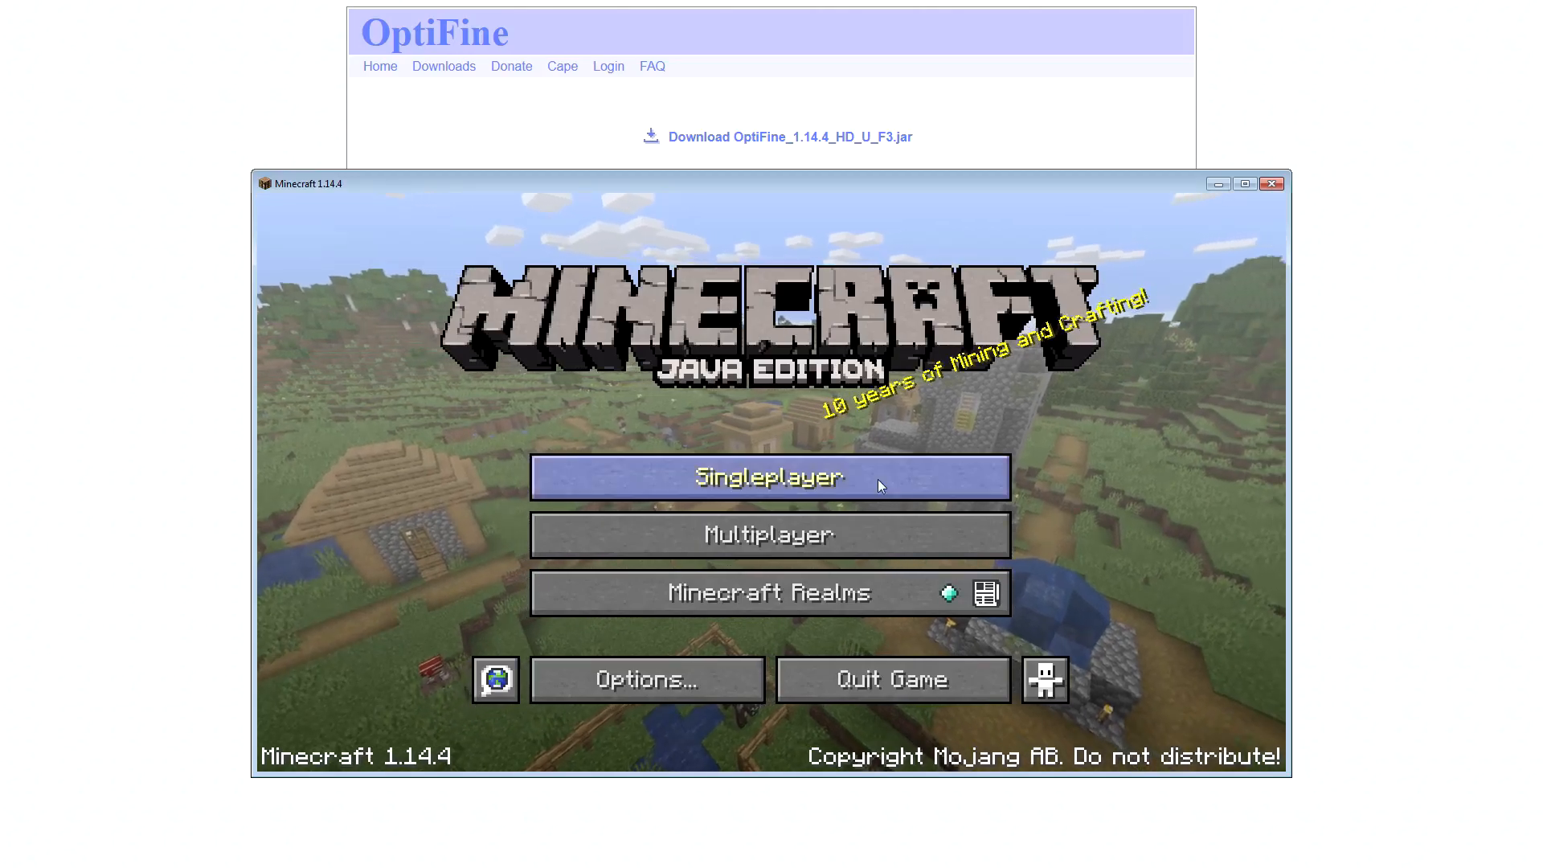
left_click(770, 477)
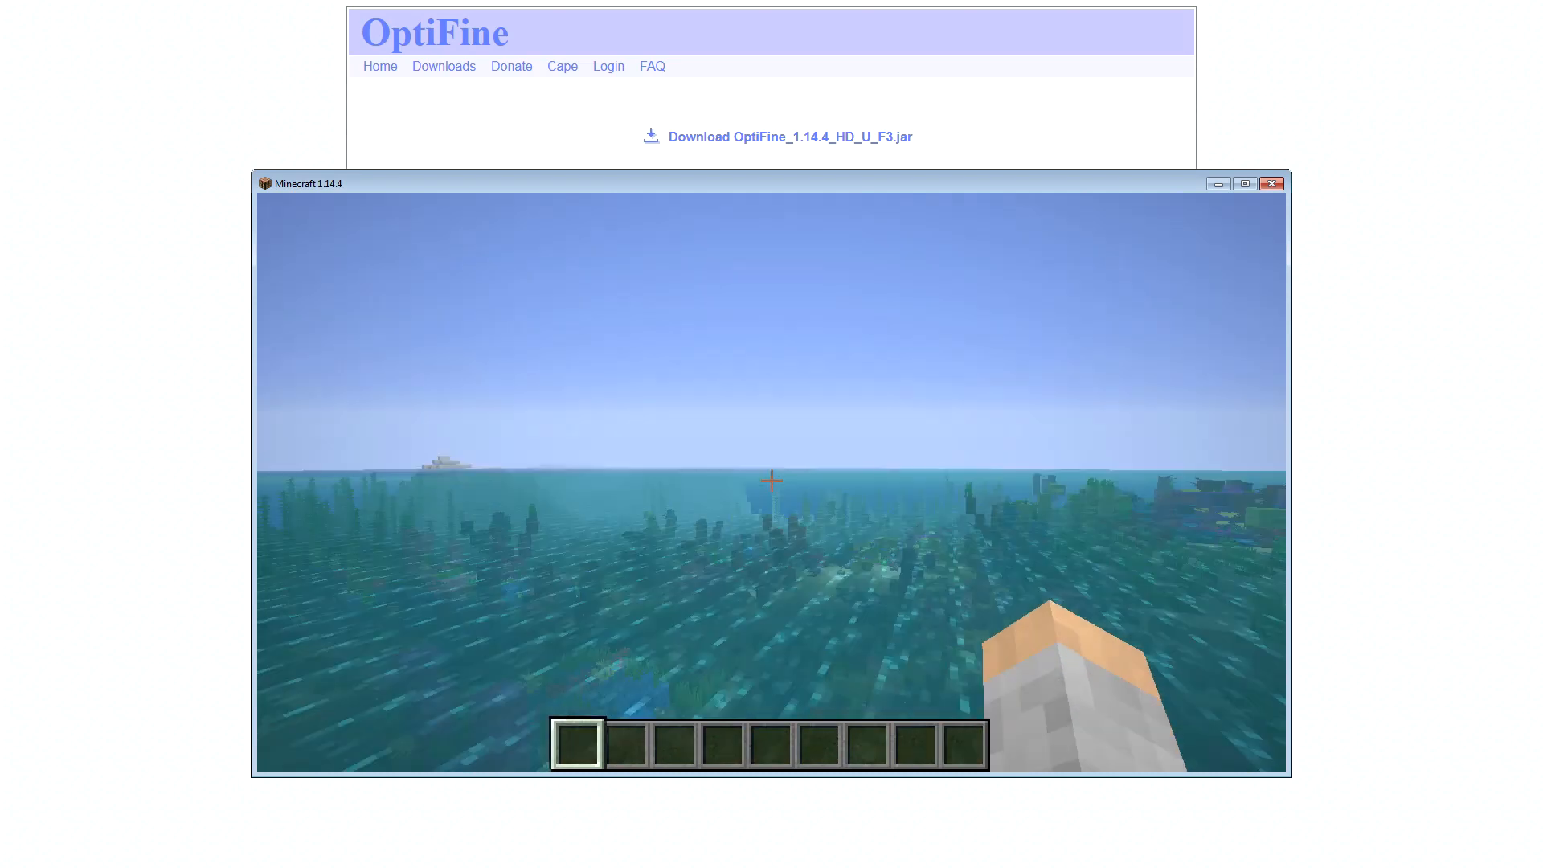
Pause the game and review Video Settings and Performance options
key("Escape")
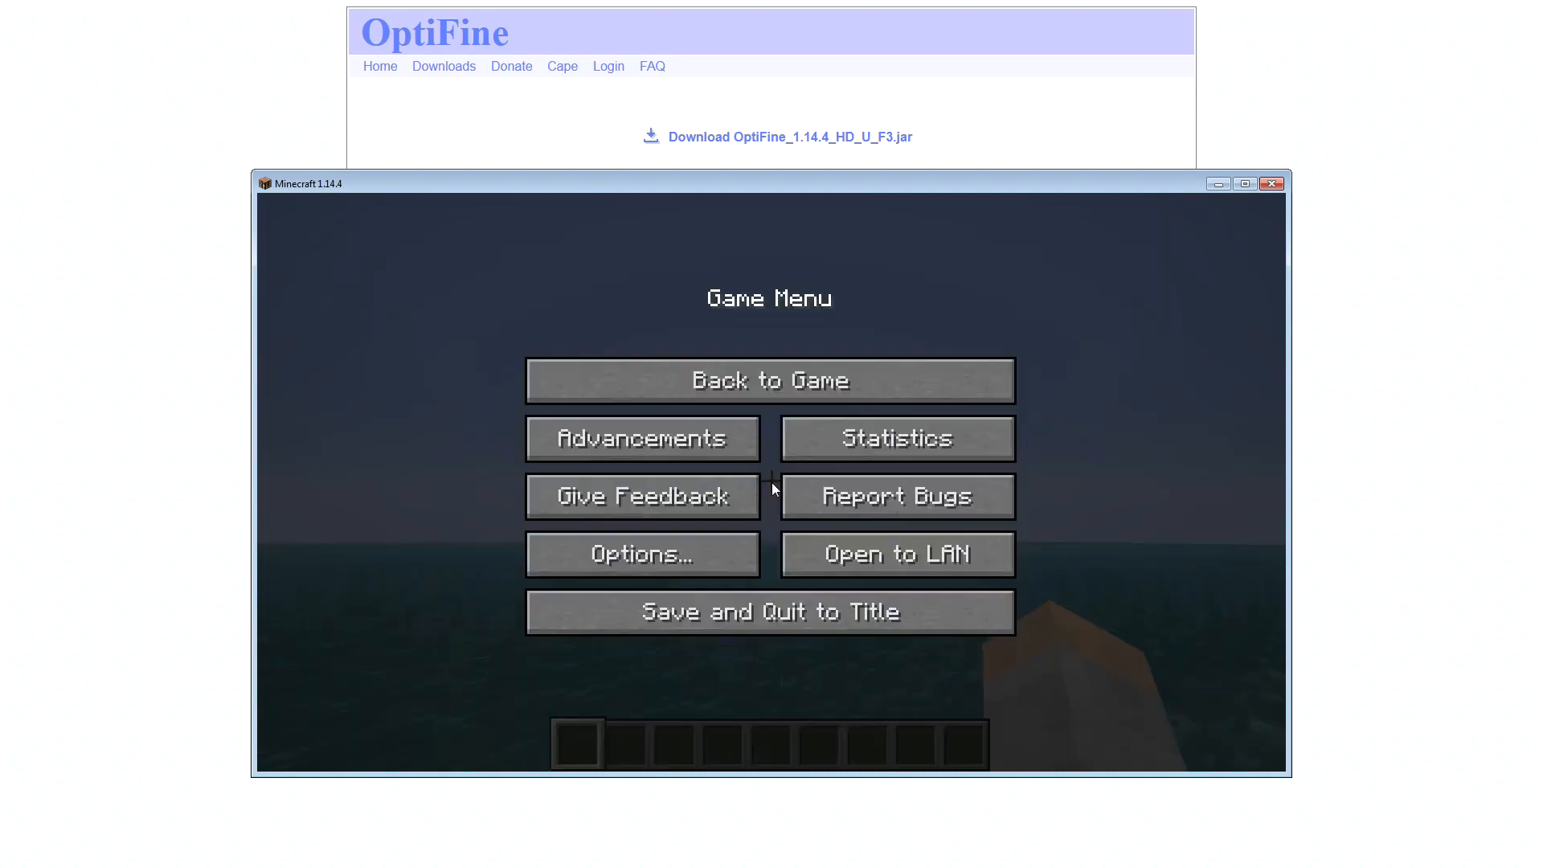
left_click(641, 553)
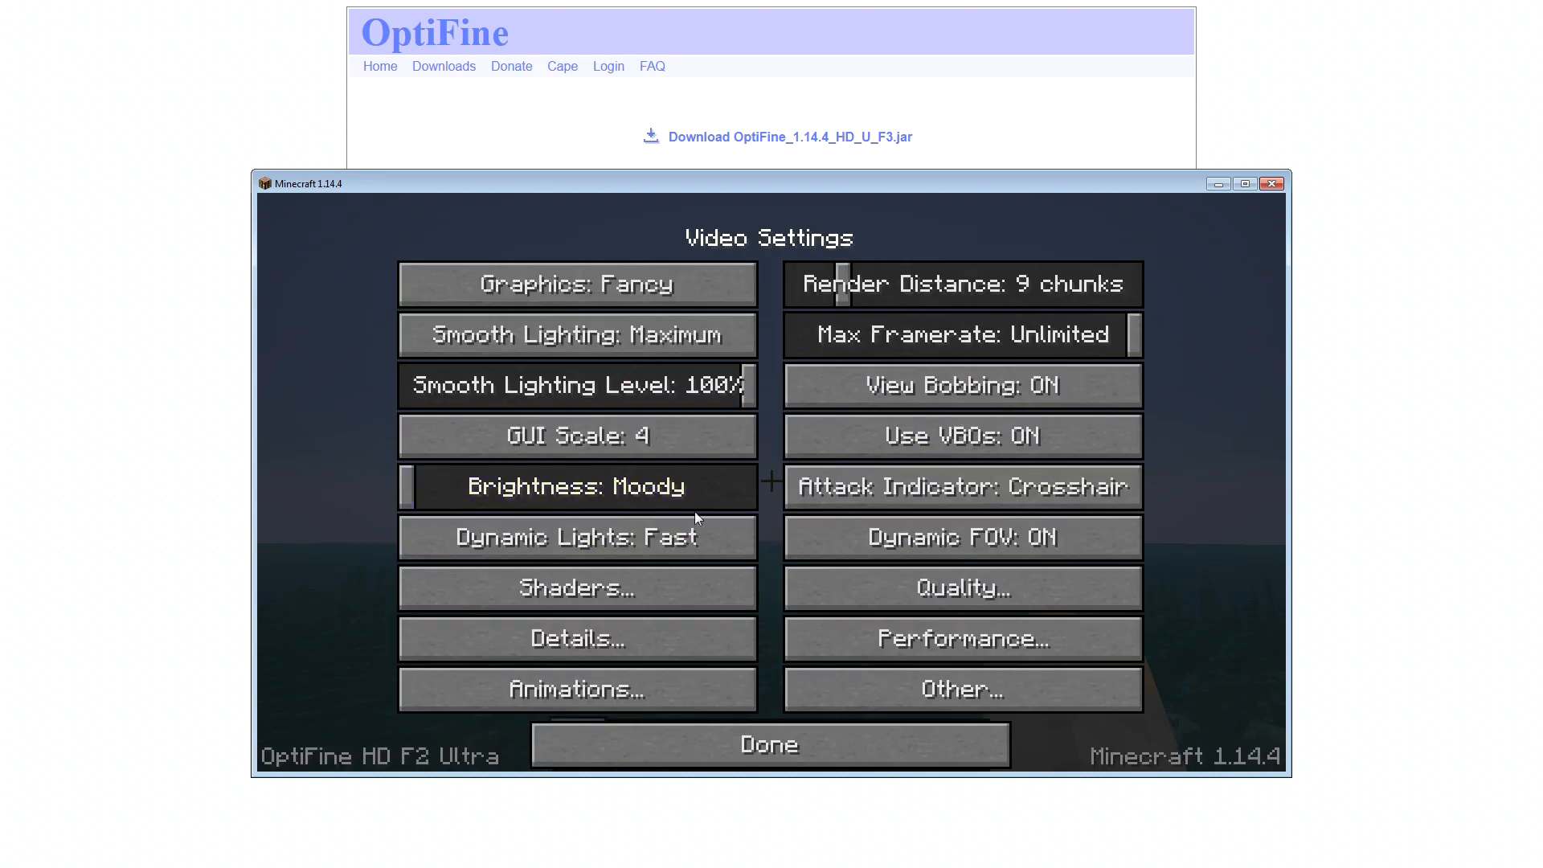
mouse_move(627, 254)
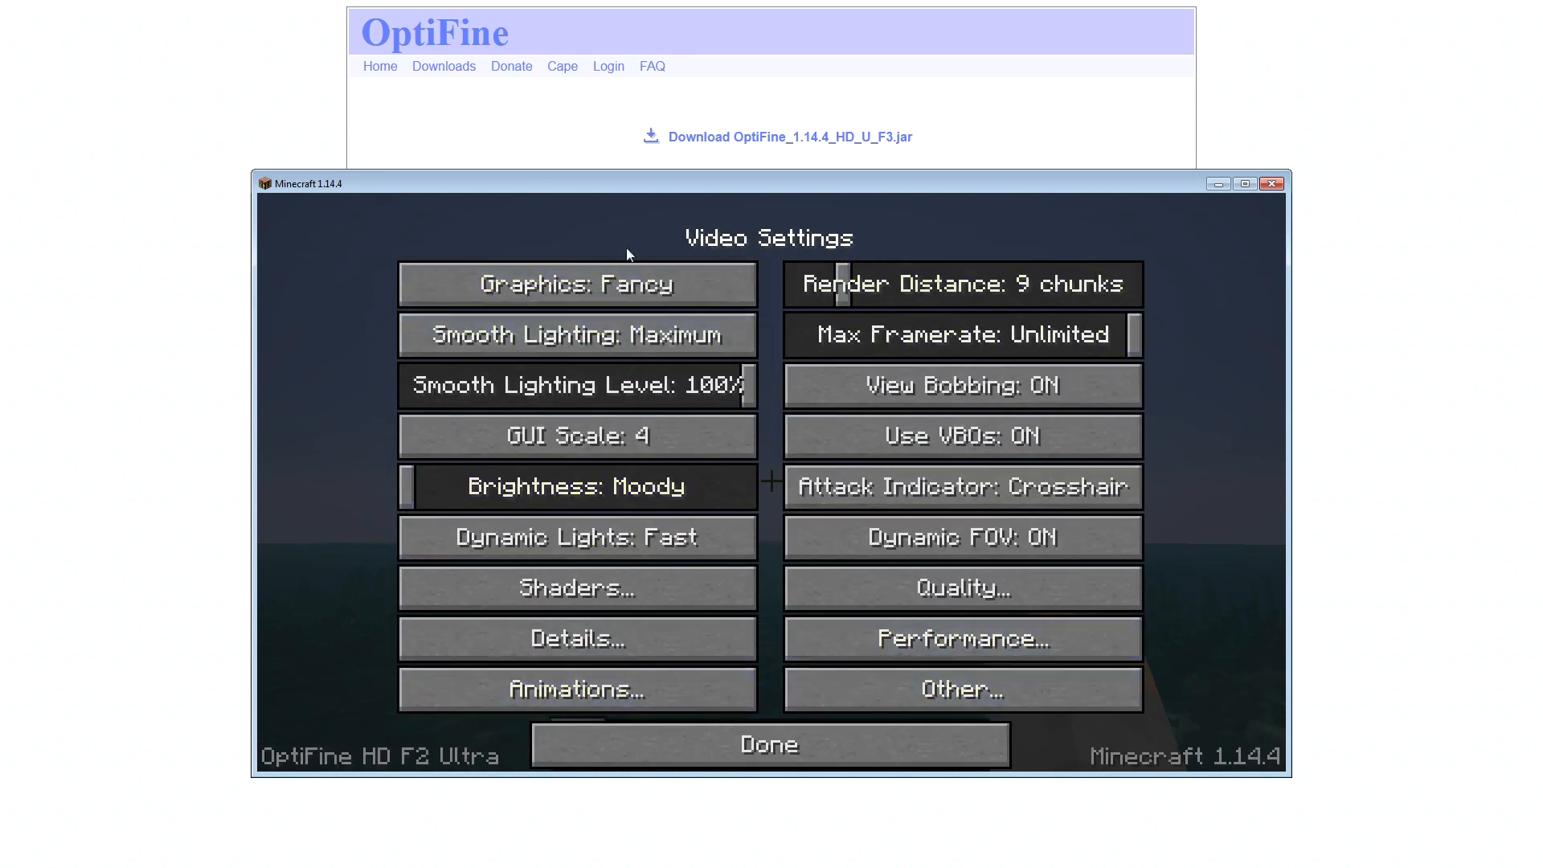
mouse_move(961, 385)
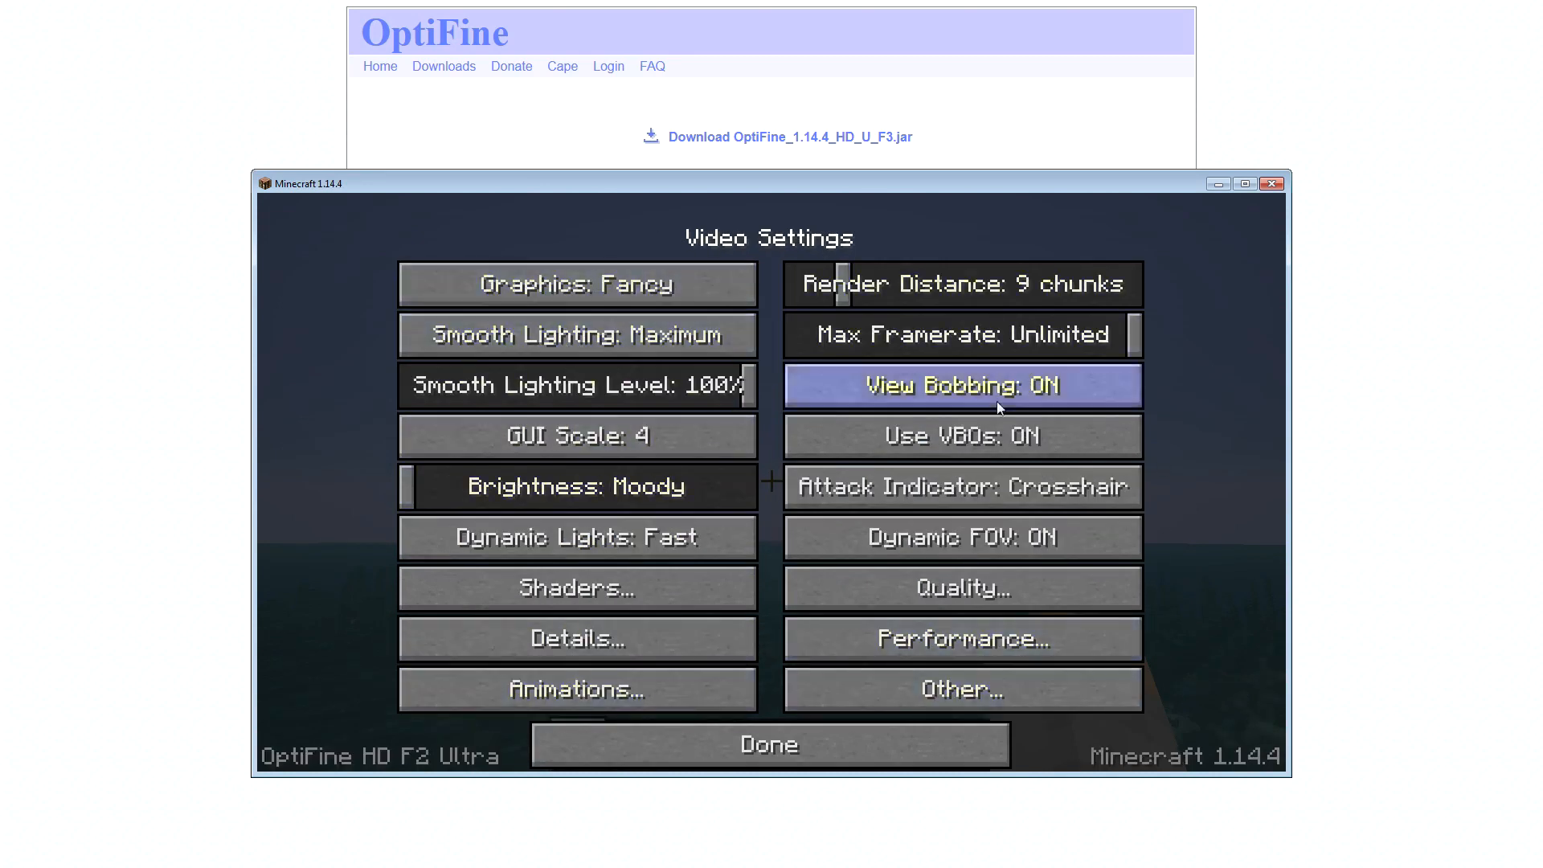
mouse_move(1048, 396)
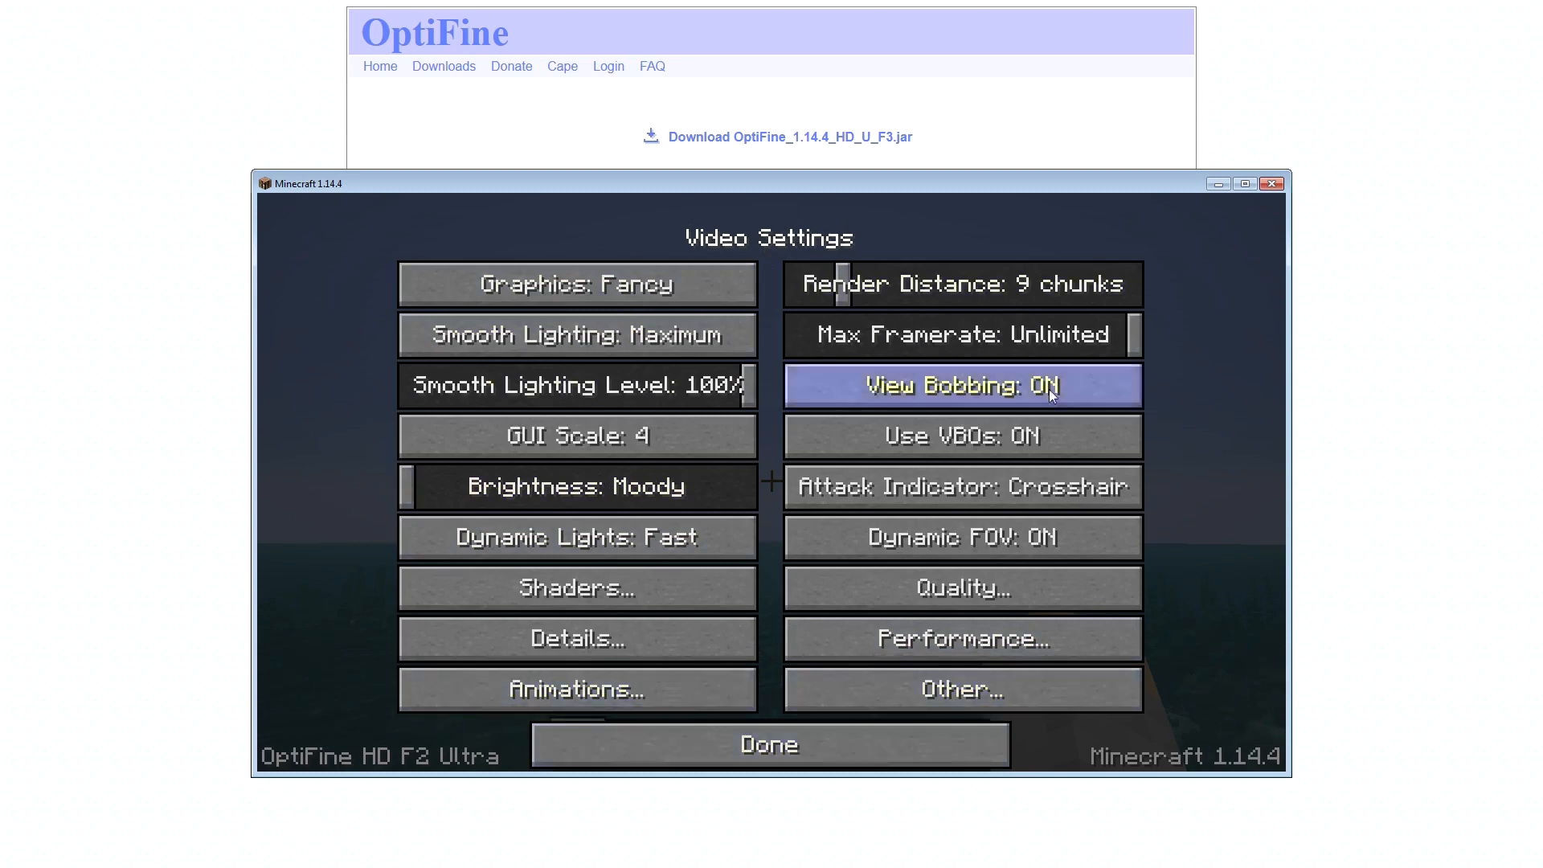
mouse_move(627, 621)
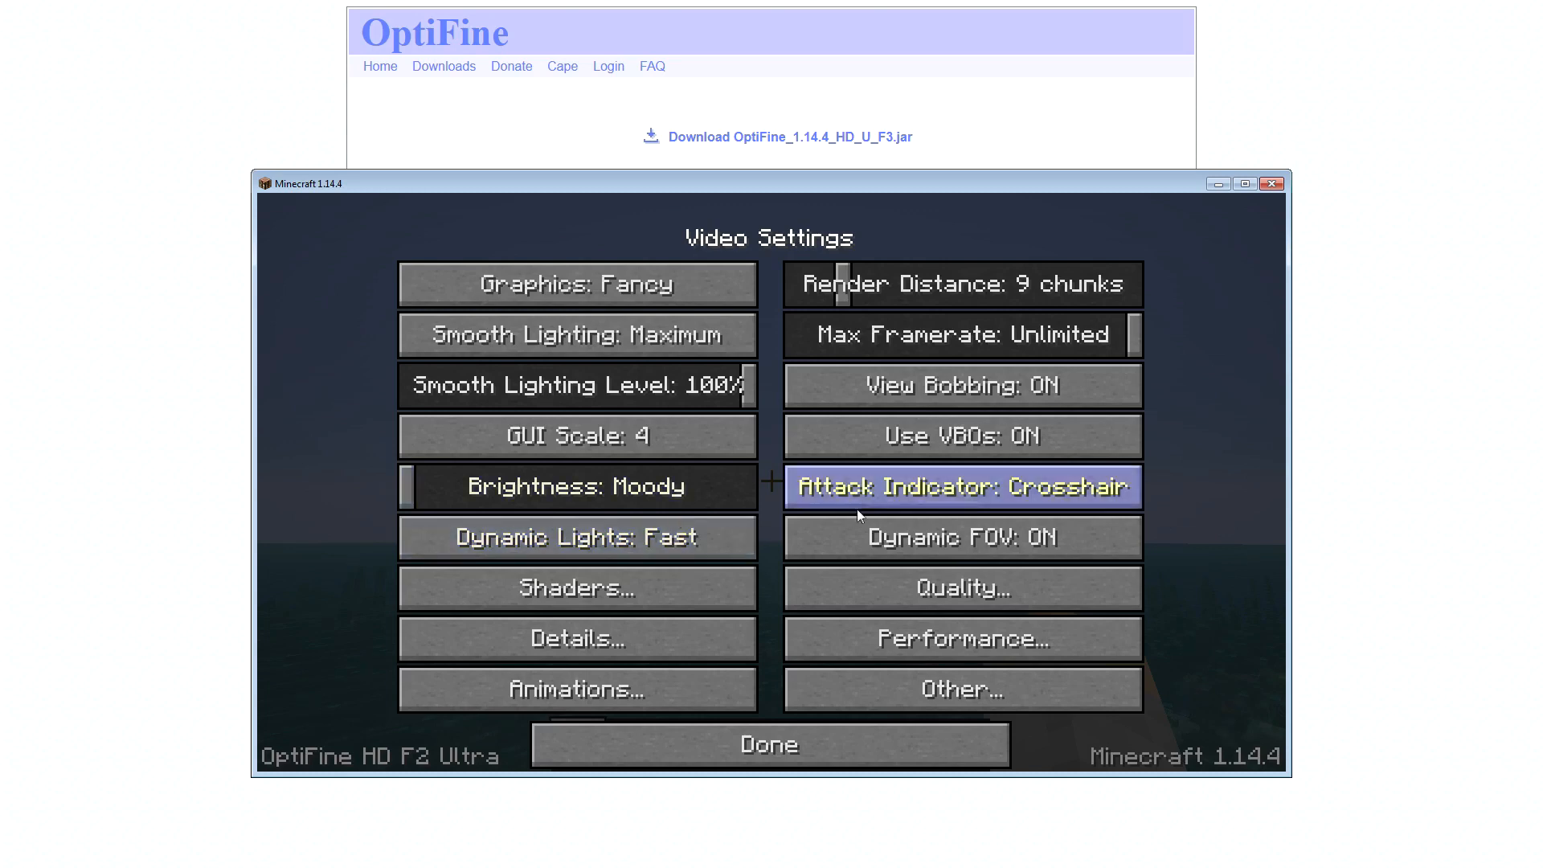
left_click(961, 638)
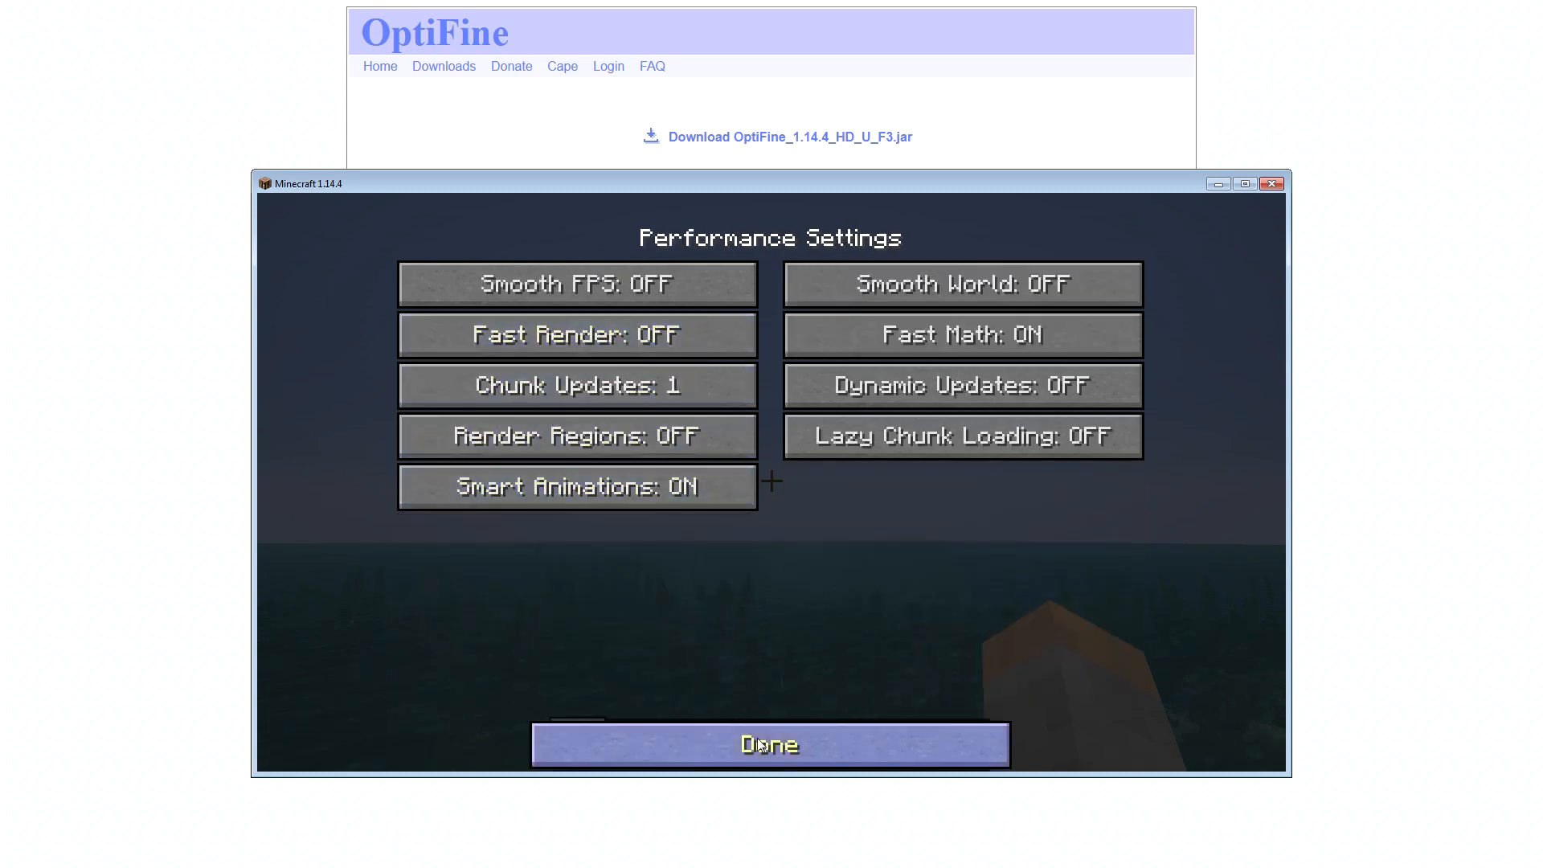
left_click(770, 744)
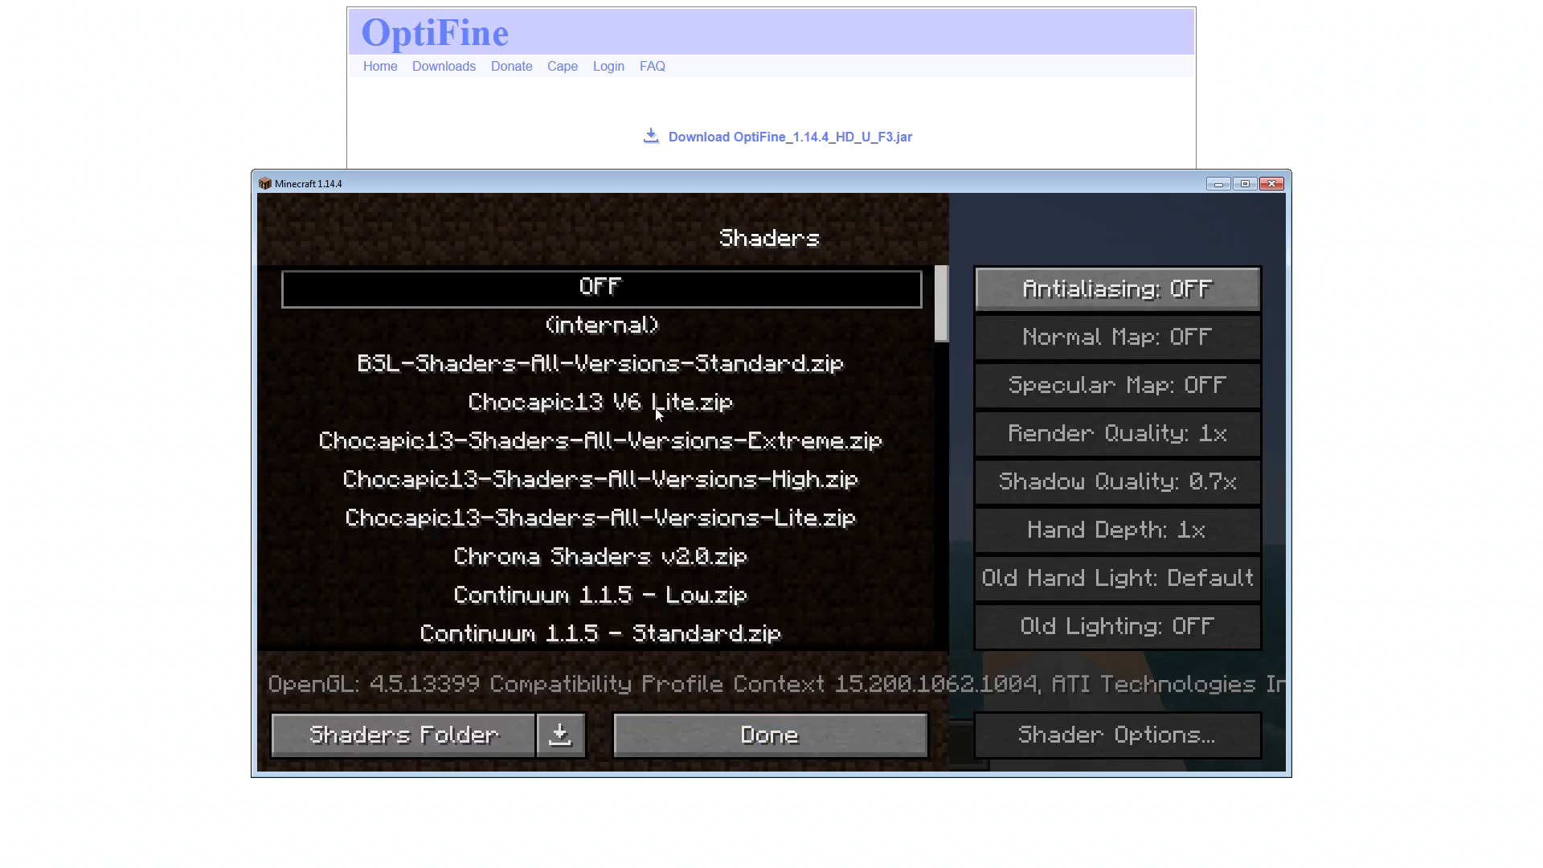
Select the Chocapic13 V6 Lite shader pack and add an older resource pack
left_click(768, 733)
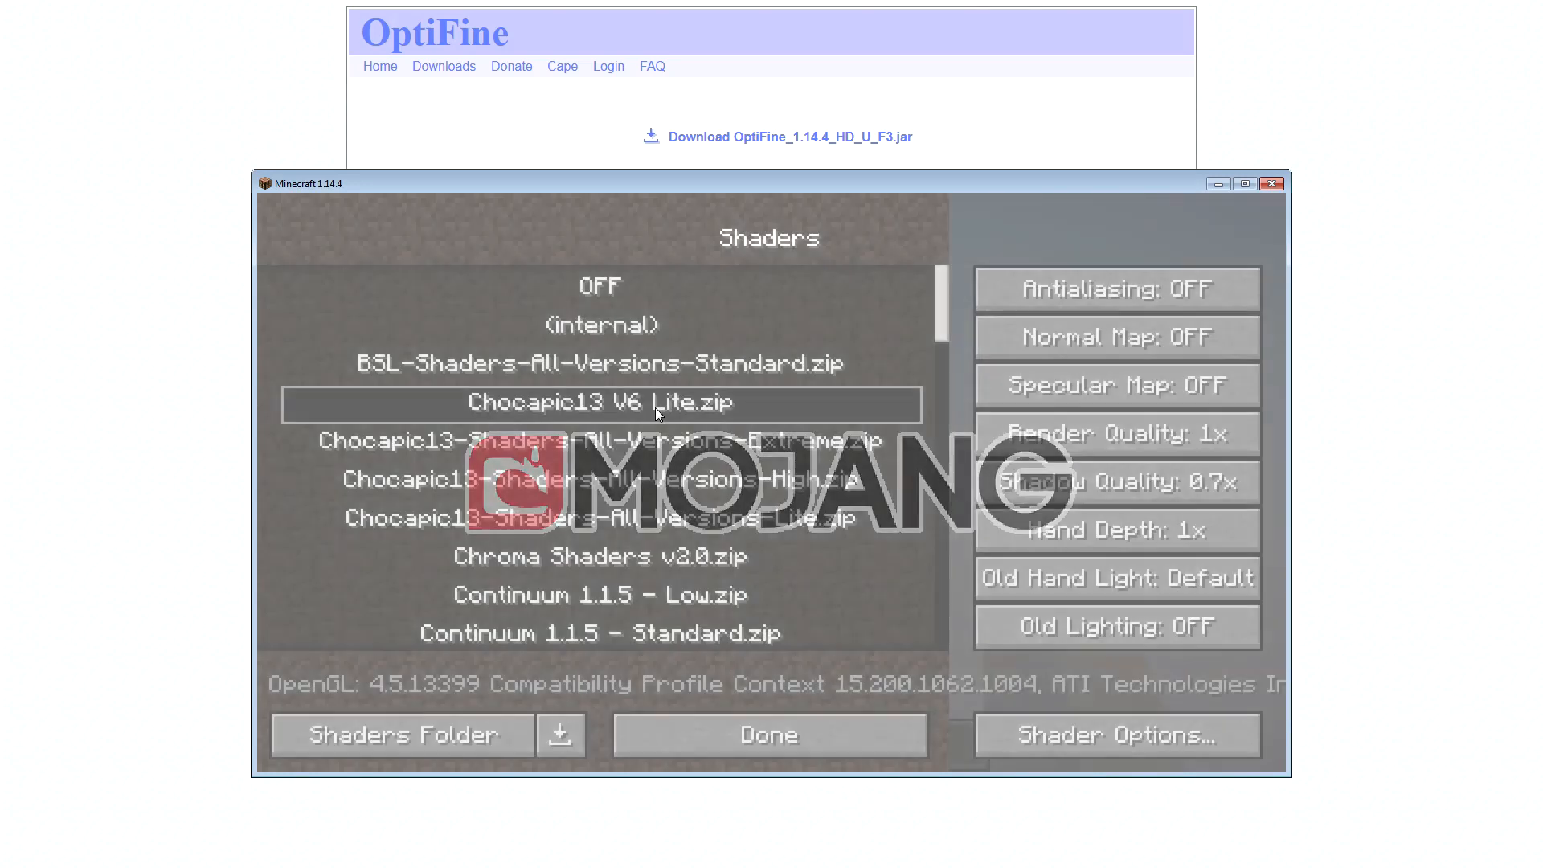
left_click(768, 734)
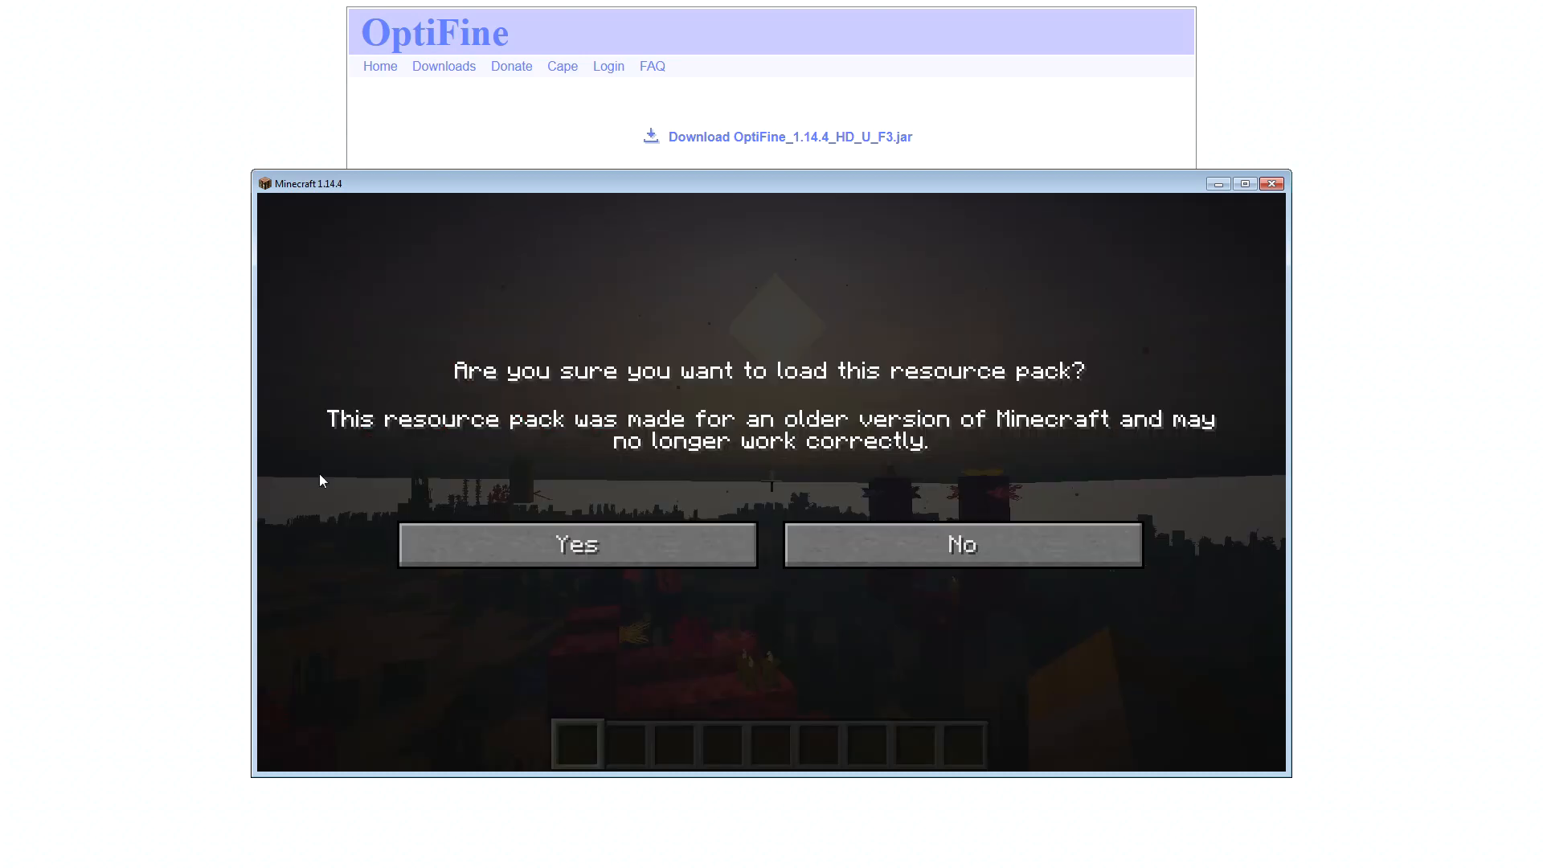
Confirm the outdated Orion_Nebula_UNIVERSAL pack, apply it, and close the options
left_click(577, 543)
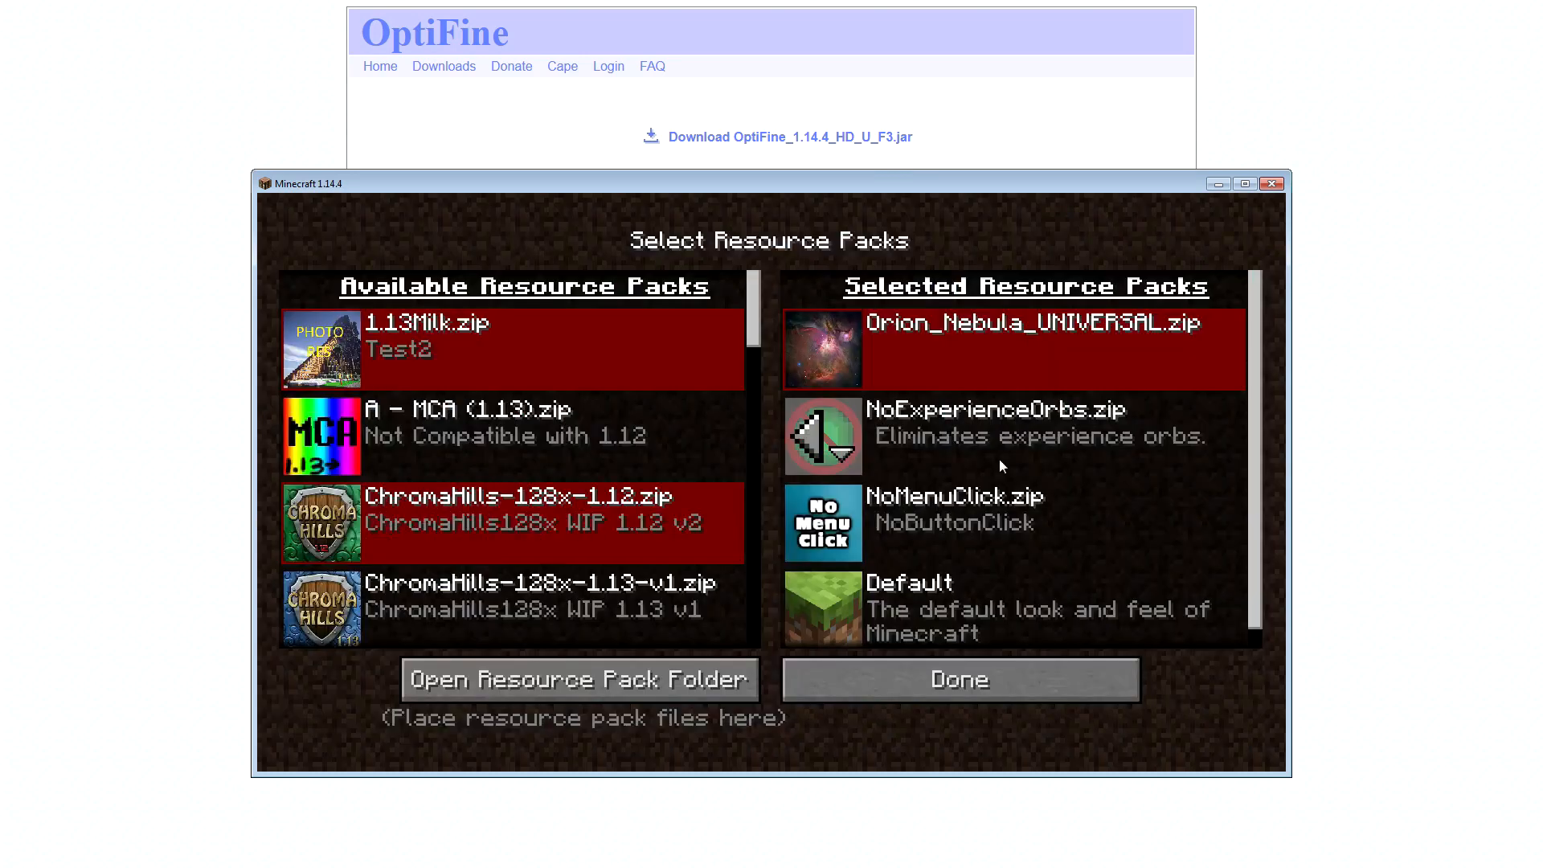
left_click(957, 678)
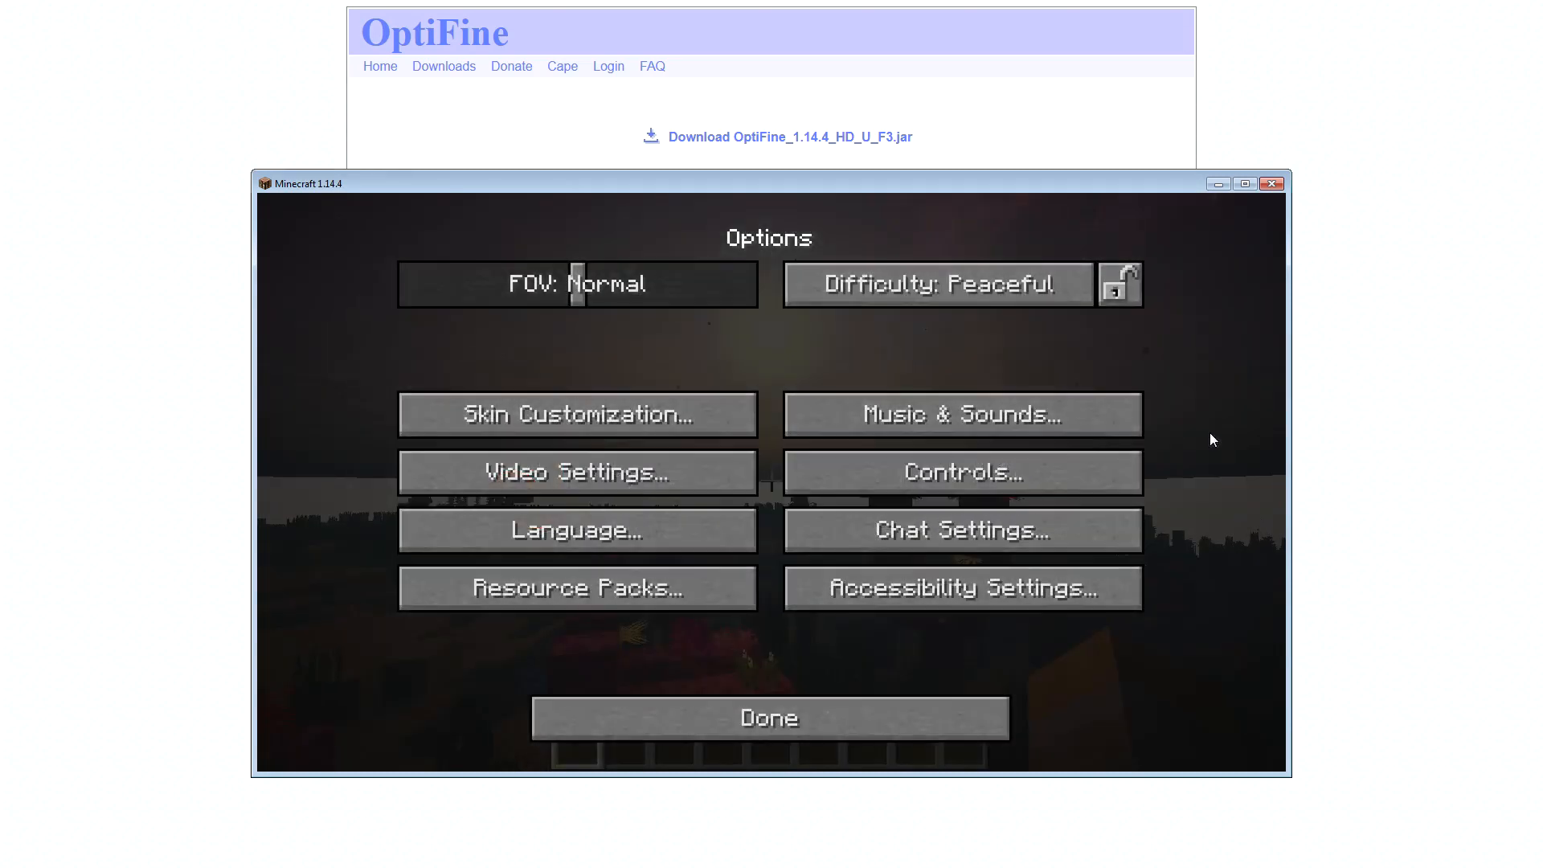
left_click(769, 717)
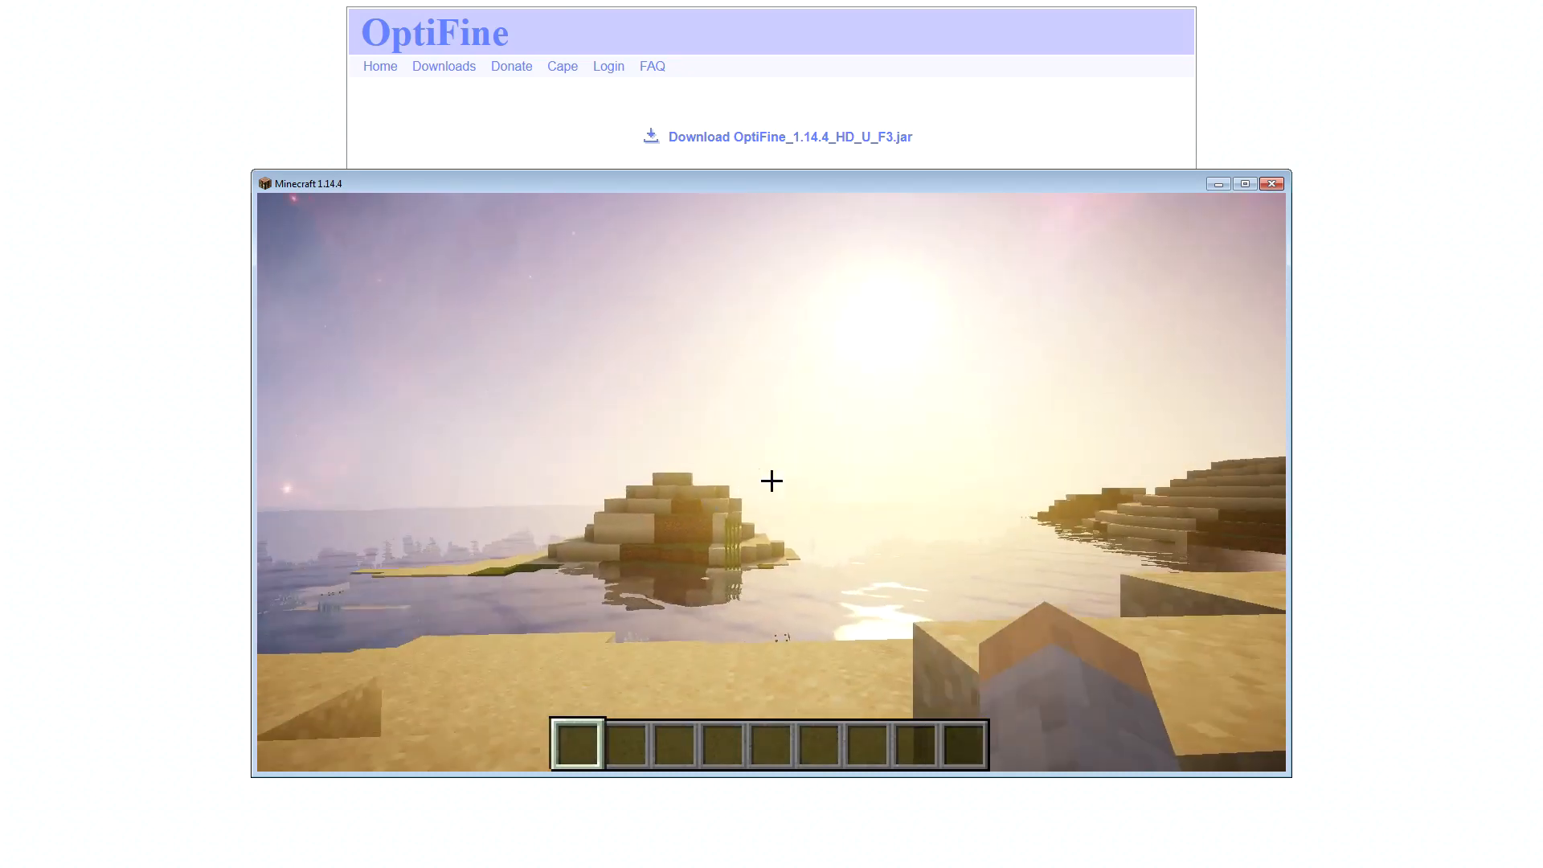
Switch to third-person view with F5 to see the character under the nebula sky
key("F5")
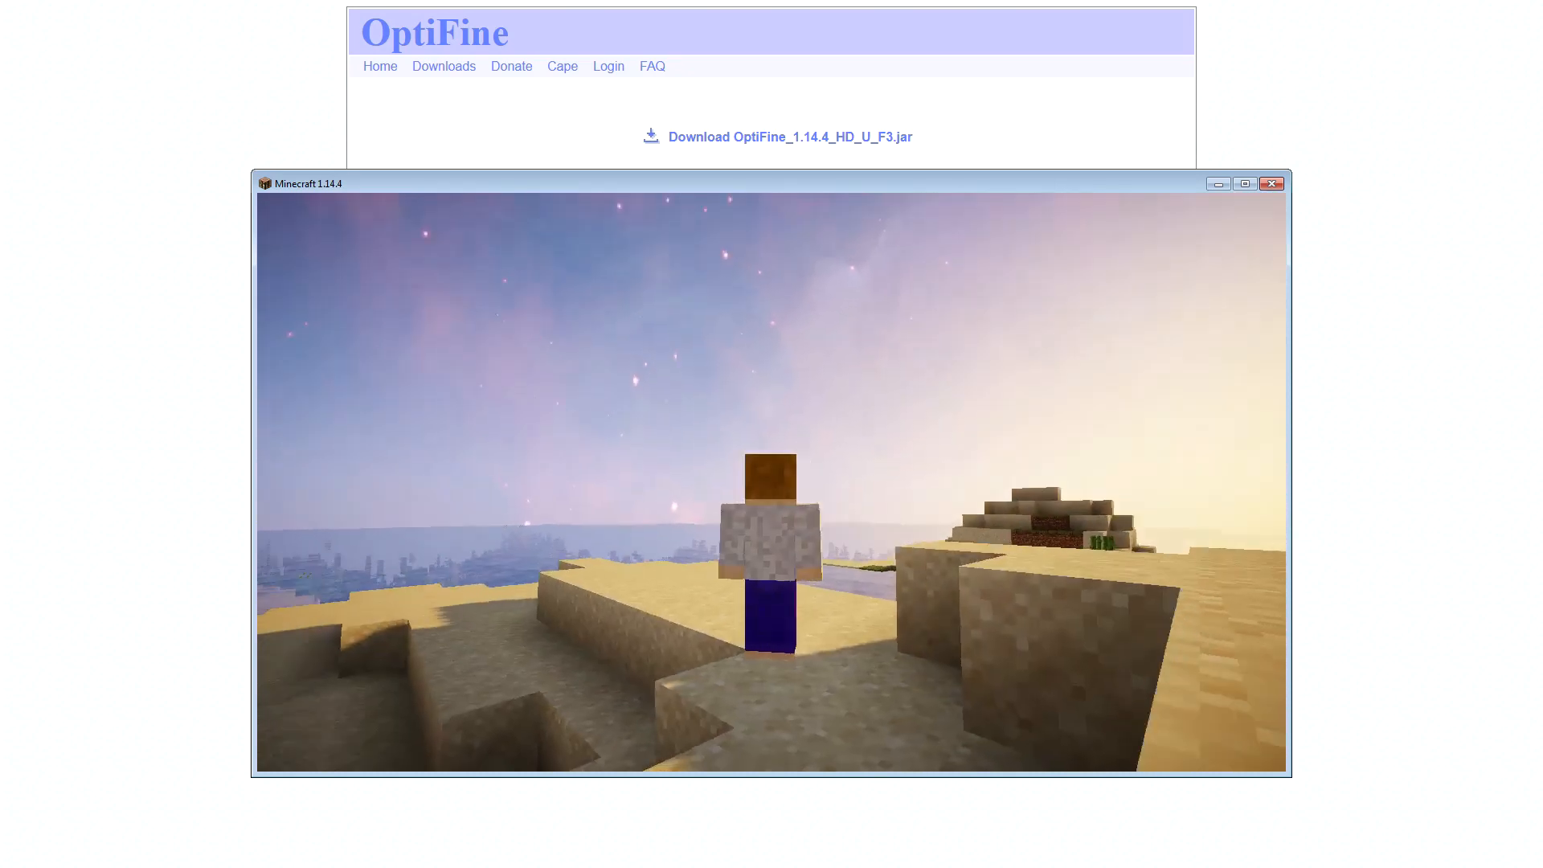